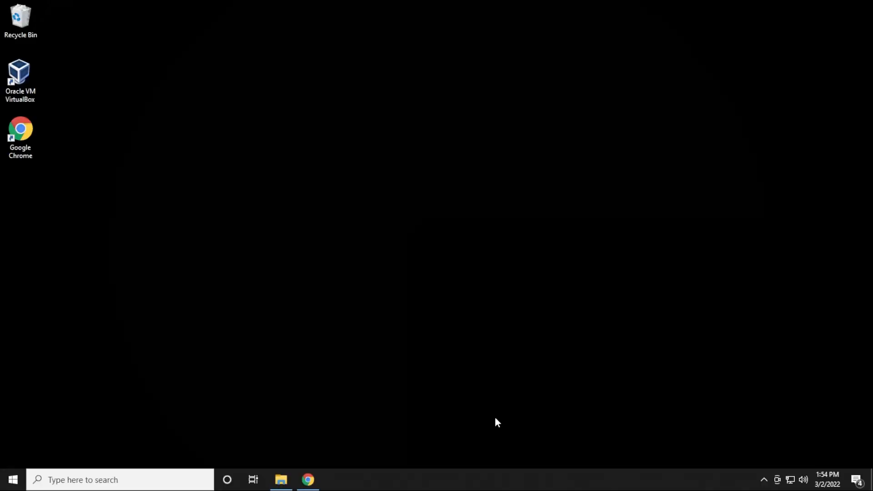
mouse_move(308, 479)
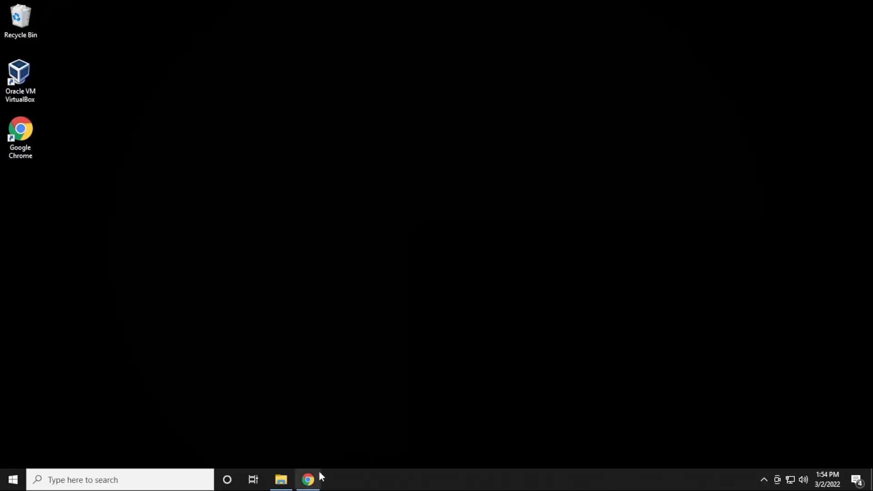
Step: Bring up the browser showing the developers.redhat.com RHEL download page
click(309, 479)
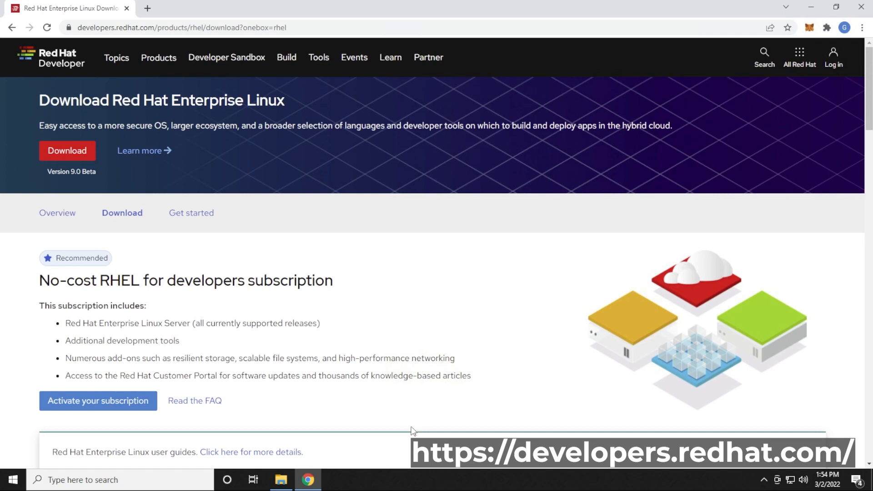
mouse_move(434, 415)
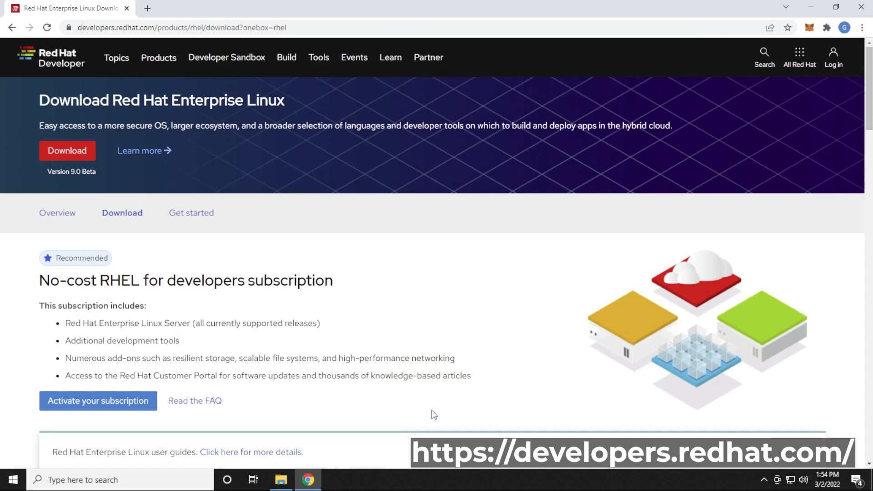
mouse_move(237, 418)
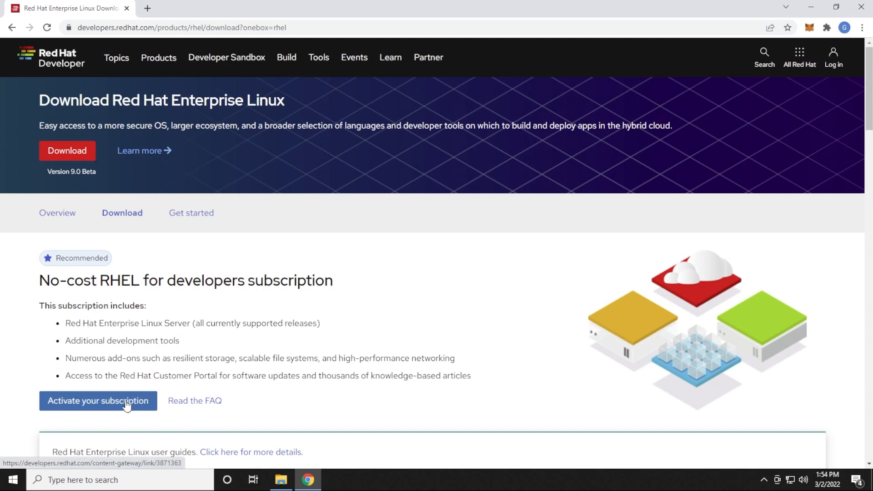
Step: Activate the no-cost developer subscription and sign in with a Google account
click(97, 400)
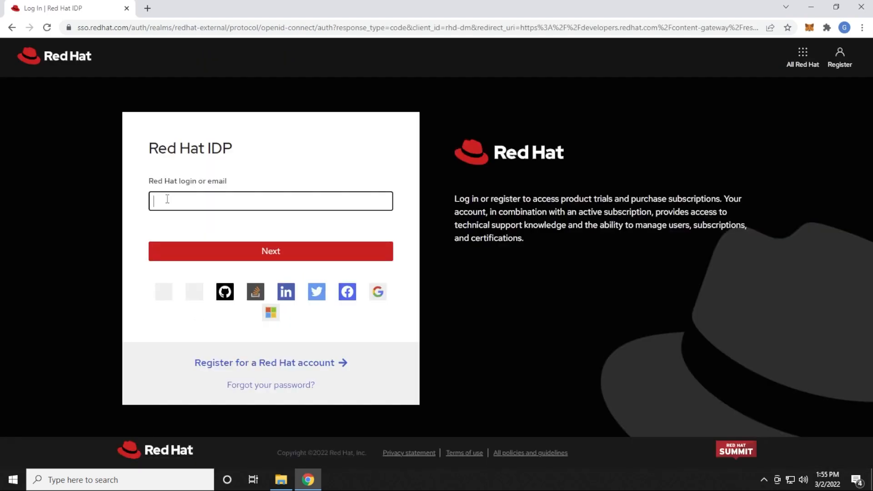
mouse_move(337, 298)
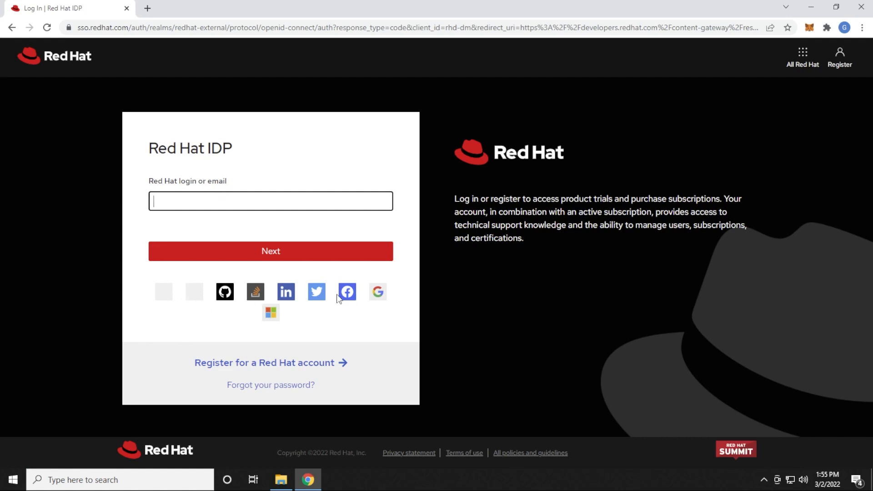
click(377, 291)
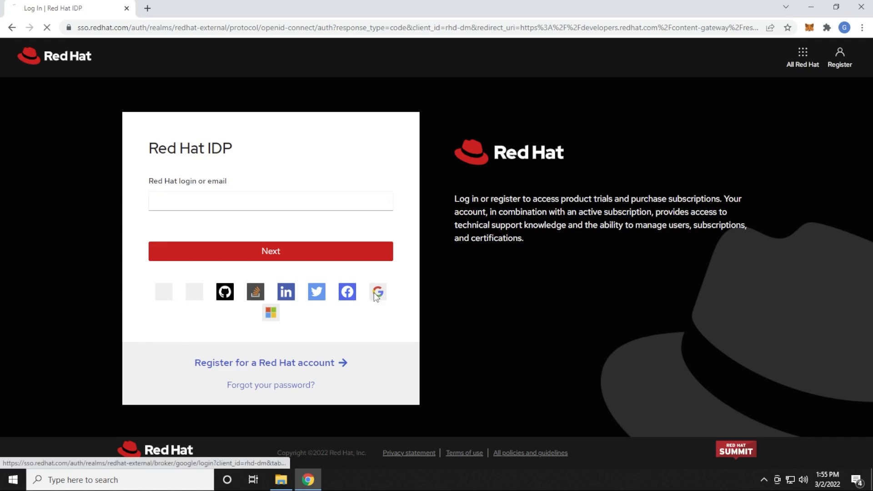
click(377, 291)
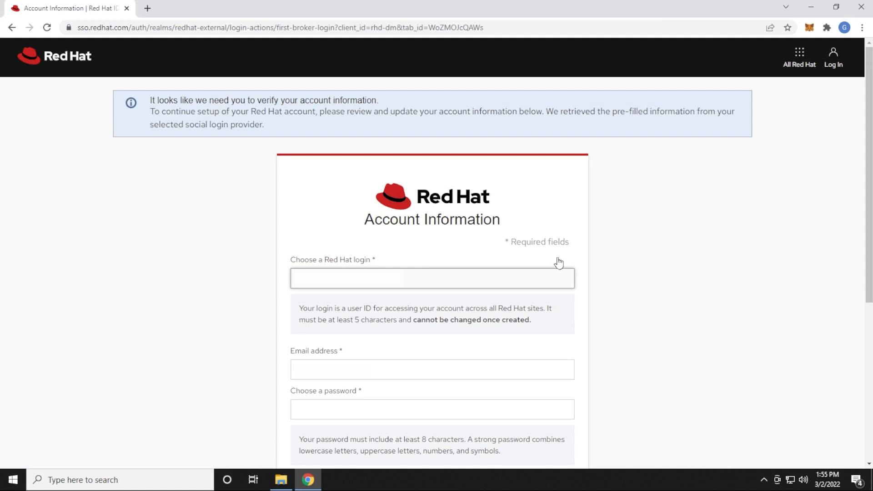
Step: Accept all terms, decline email notifications and create the Red Hat account
scroll(down, 3)
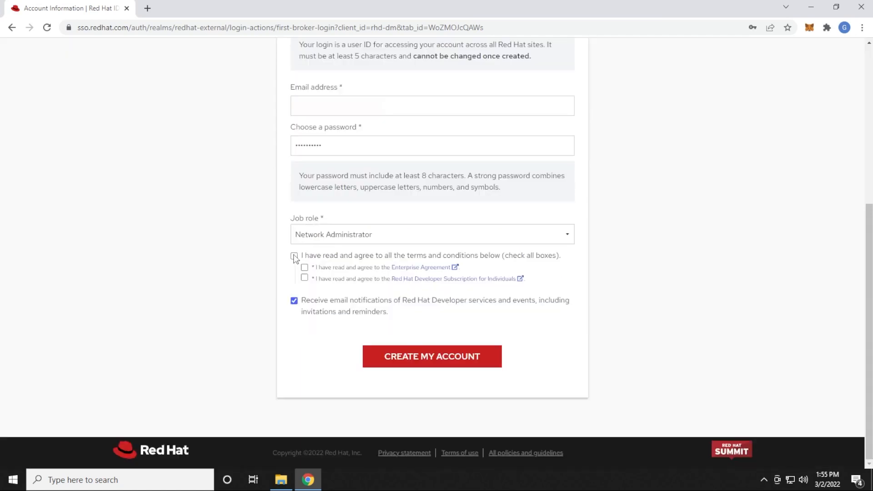
click(294, 256)
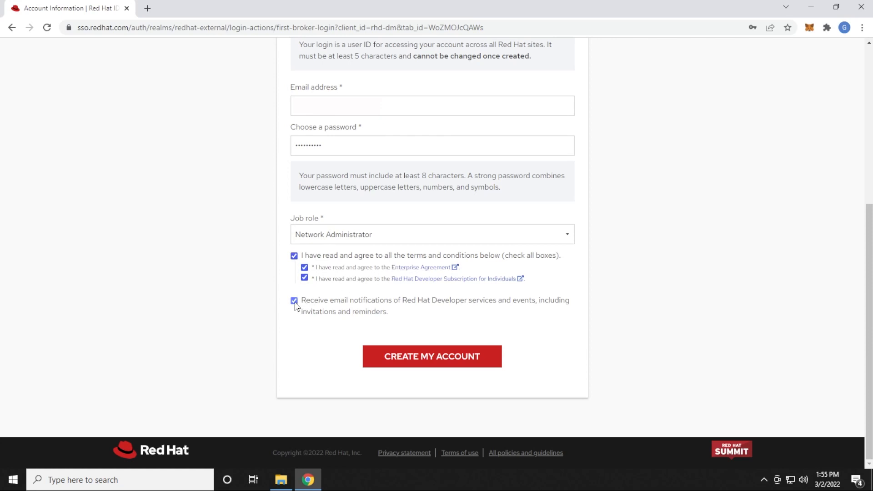
click(431, 356)
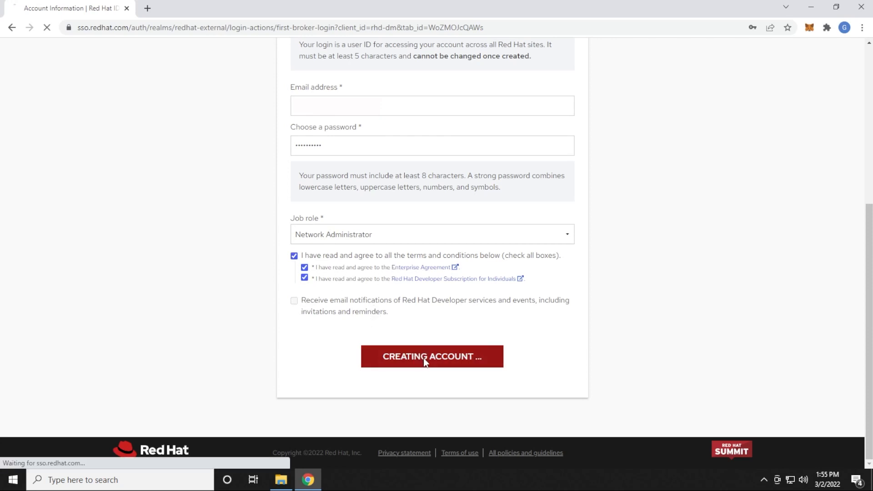
click(431, 356)
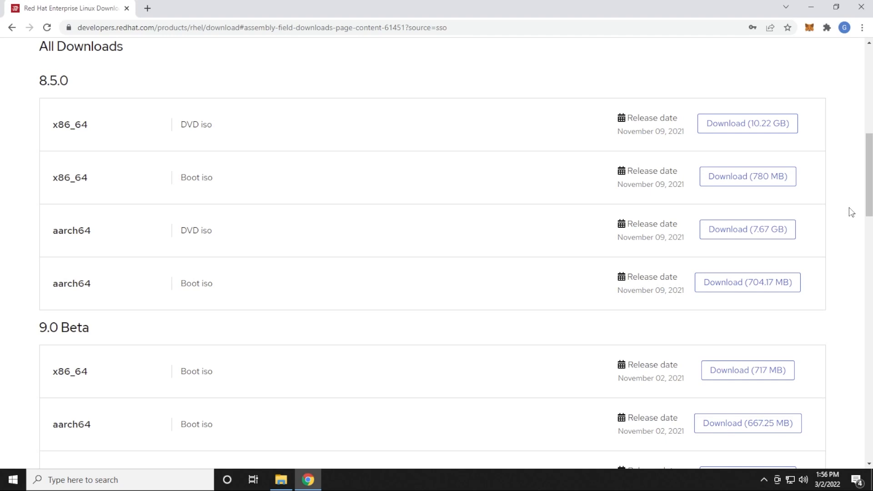
mouse_move(165, 135)
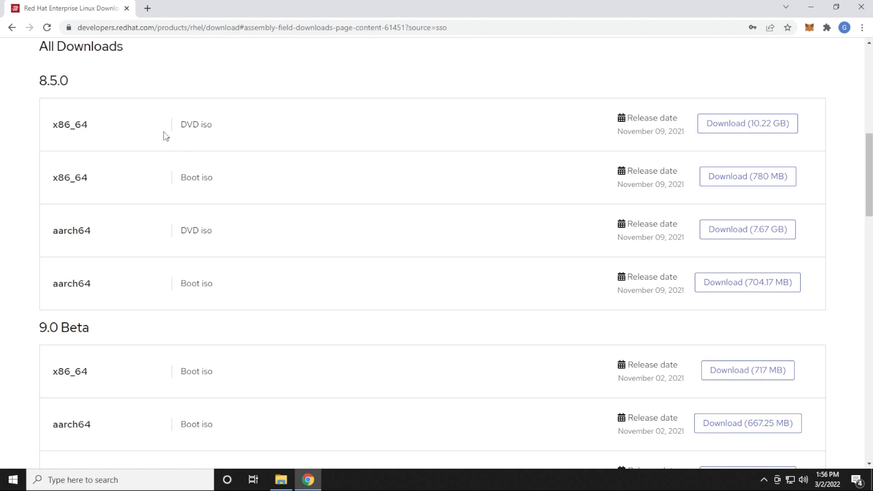
mouse_move(131, 144)
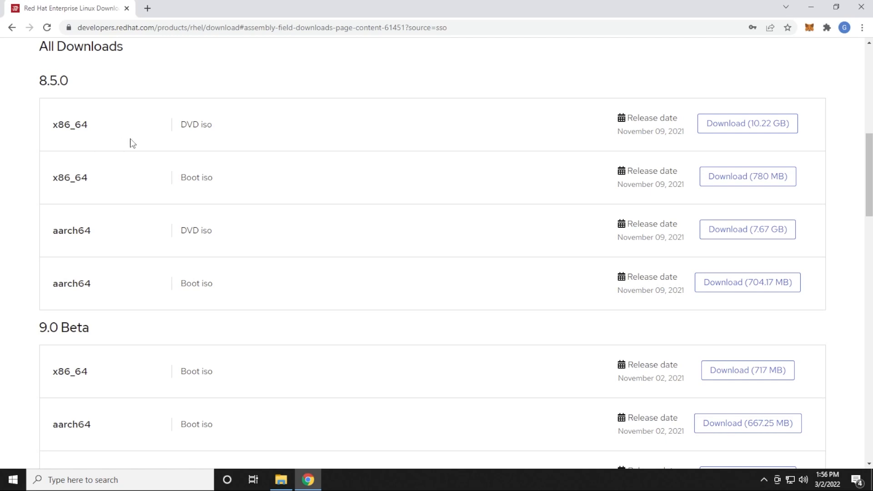
mouse_move(342, 159)
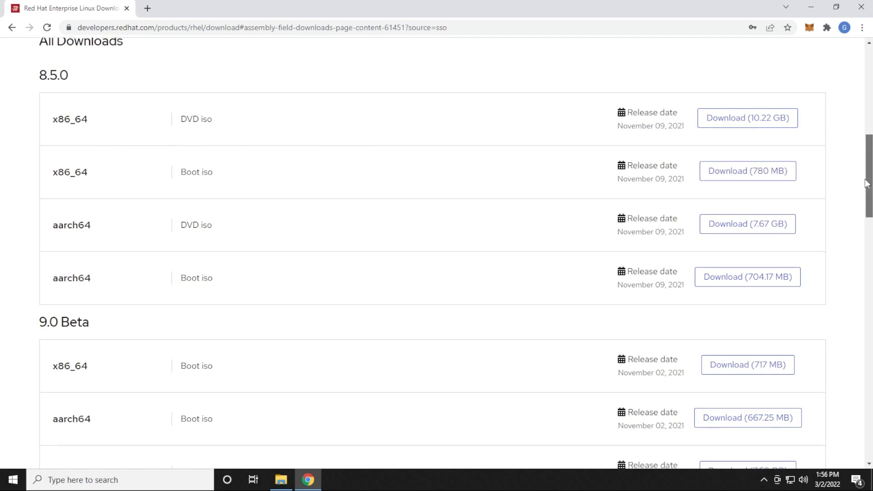
Step: Browse the All Downloads list and return to the 8.5.0 x86_64 DVD iso entry
scroll(down, 3)
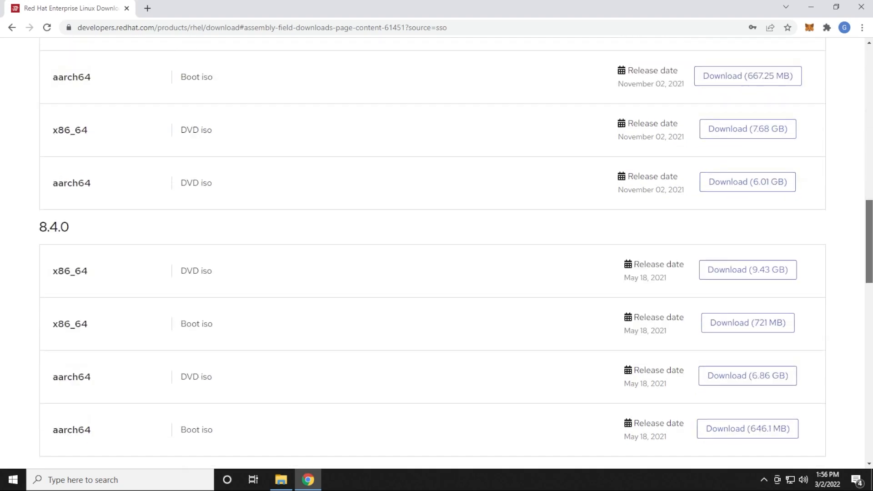
scroll(up, 3)
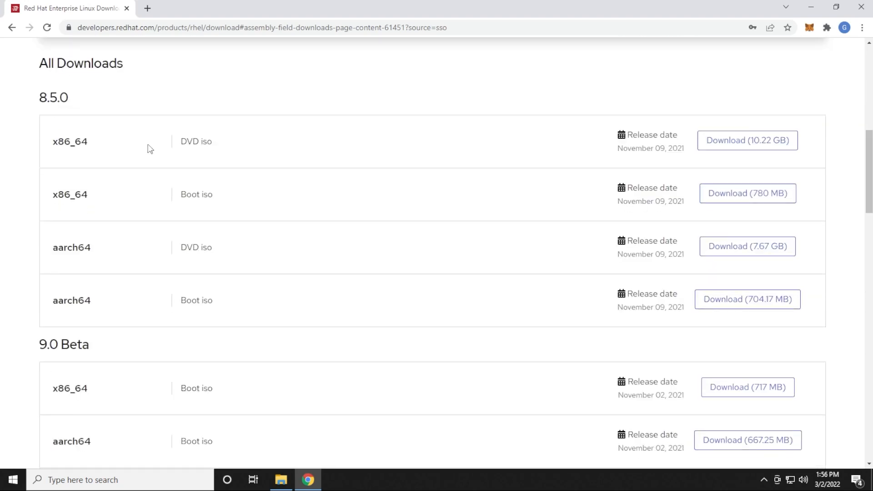
mouse_move(56, 106)
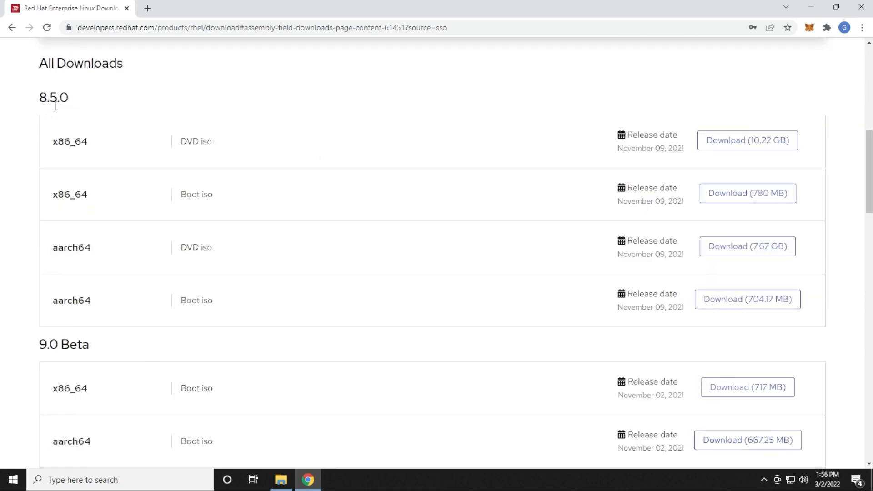
mouse_move(746, 140)
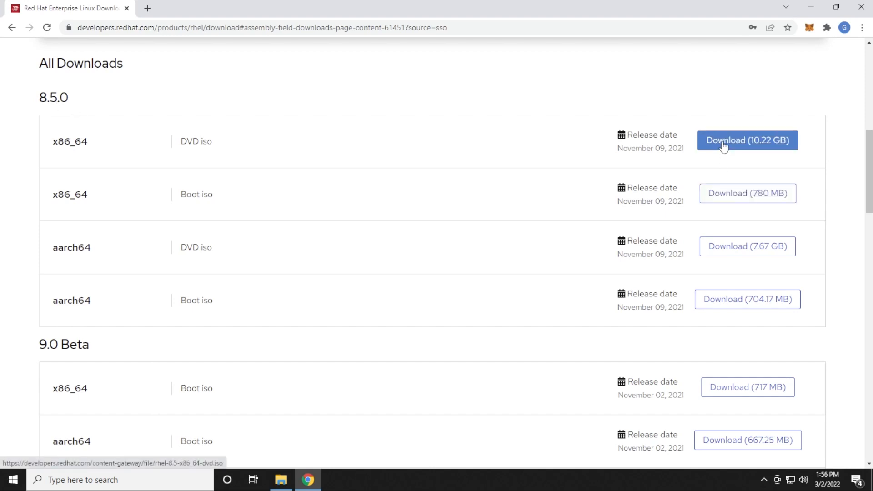
Step: Start the 10.22 GB download of the 8.5.0 x86_64 DVD iso
click(748, 140)
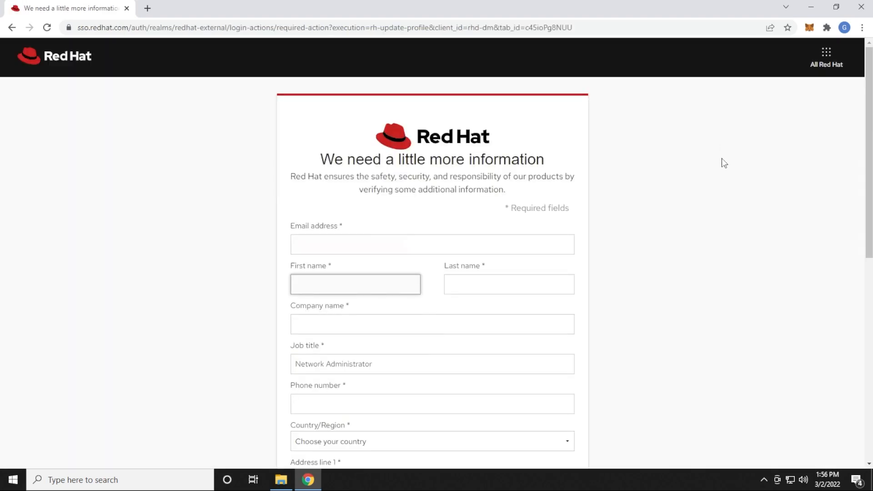
mouse_move(755, 160)
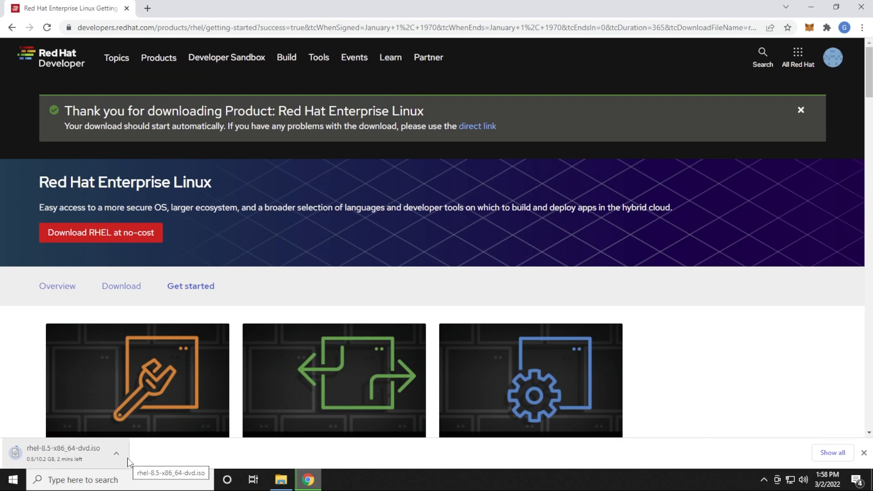
mouse_move(161, 472)
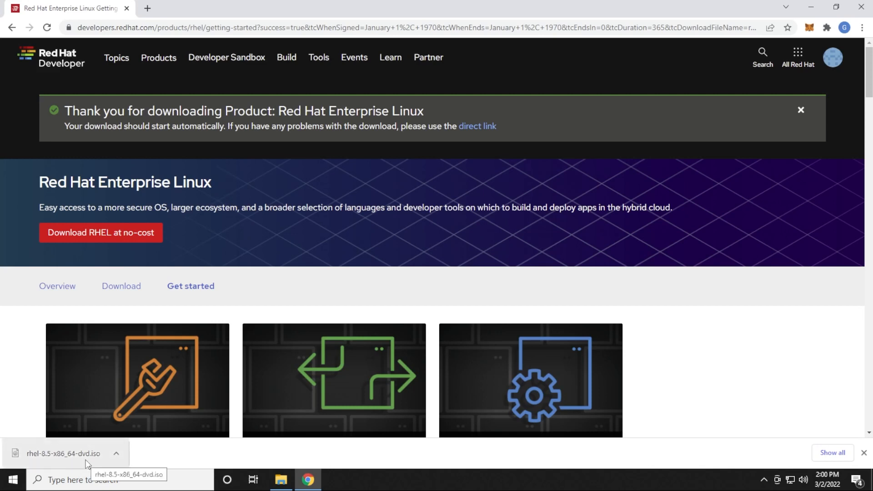
mouse_move(844, 5)
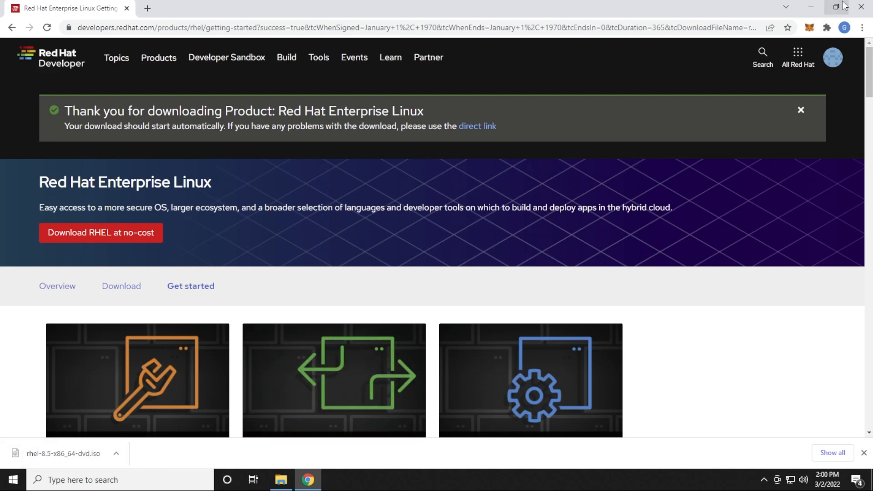
Step: Minimize Chrome and verify rhel-8.5-x86_64-dvd.iso in the Downloads folder
click(281, 480)
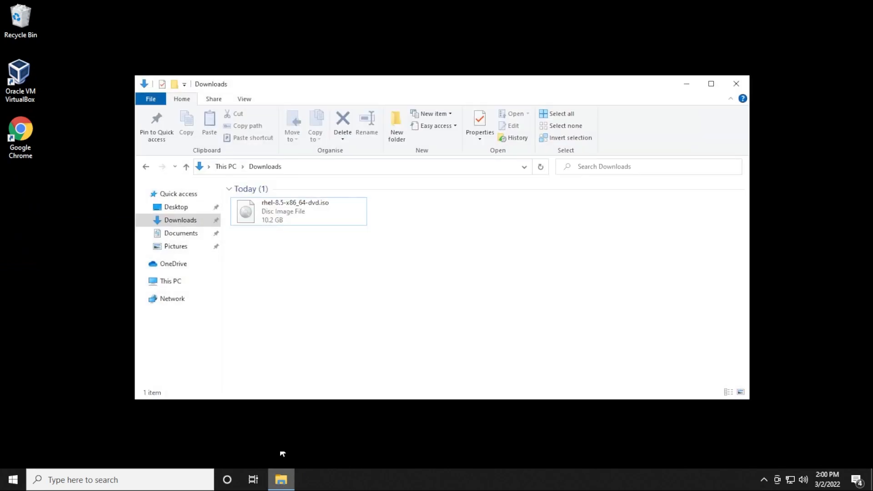
click(298, 211)
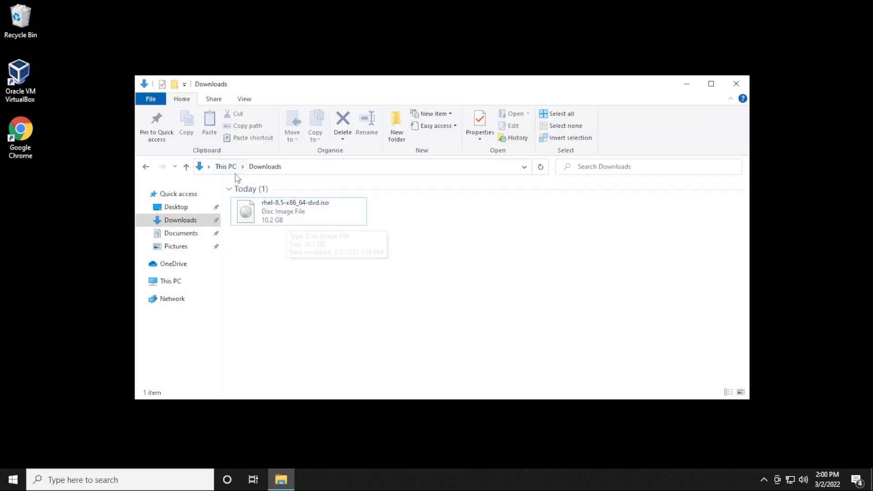
mouse_move(327, 270)
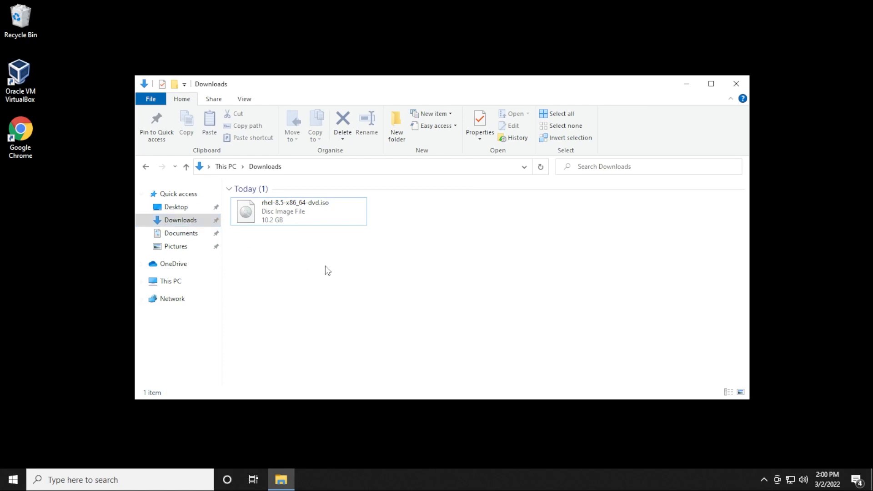
mouse_move(274, 231)
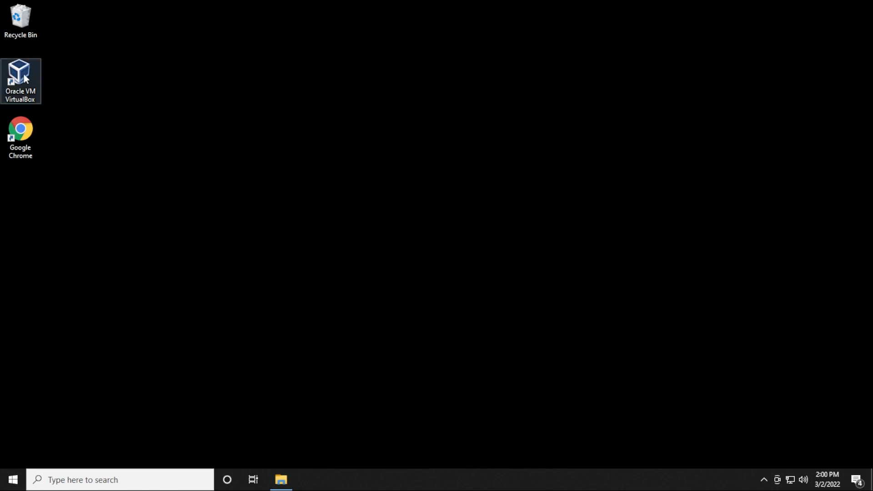
Step: Launch VirtualBox and start a new machine named Redhat 8.5, Linux Red Hat (64-bit)
double_click(21, 81)
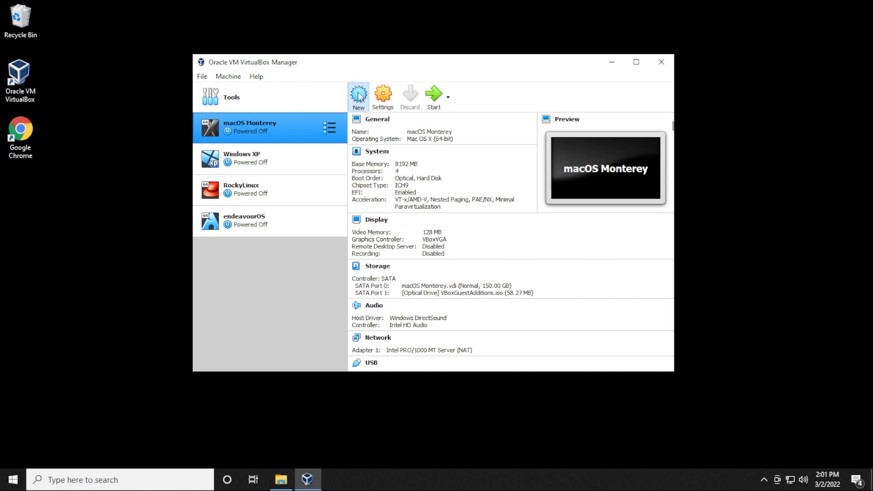
click(358, 95)
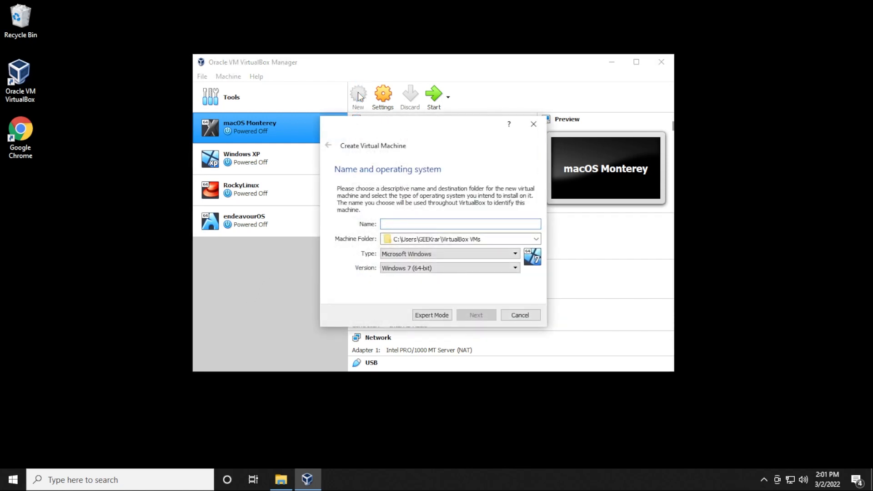
text(Redhat 8.5)
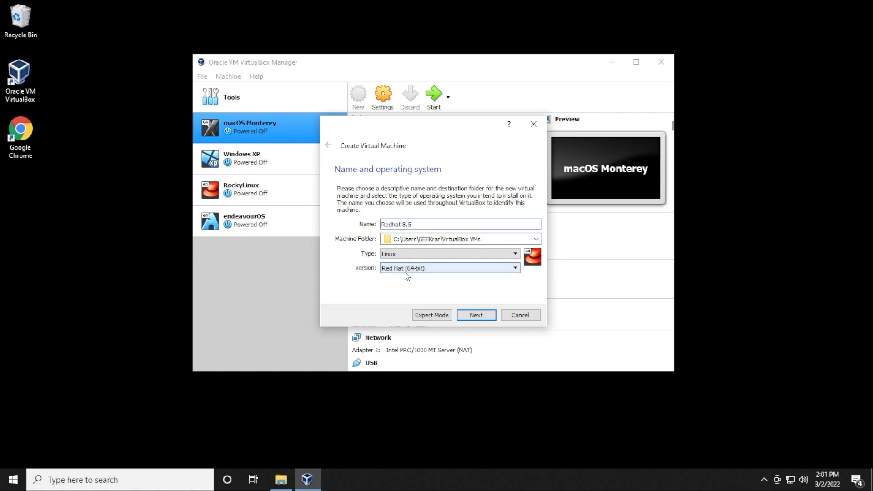
click(476, 314)
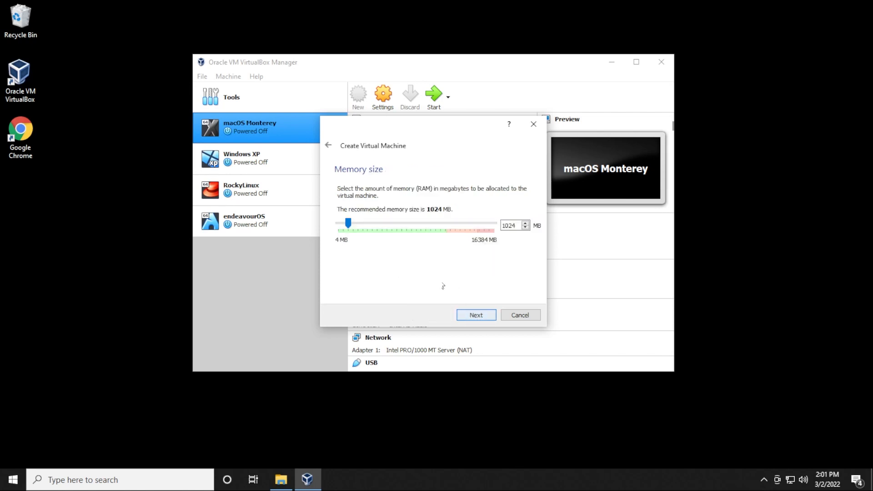
Step: Give the machine 4096 MB memory and begin creating a new virtual hard disk
drag(348, 223, 362, 224)
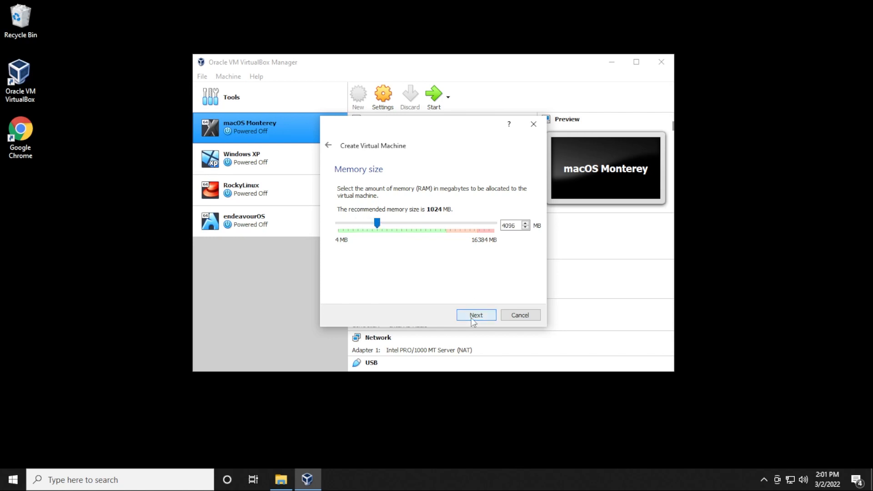
click(475, 314)
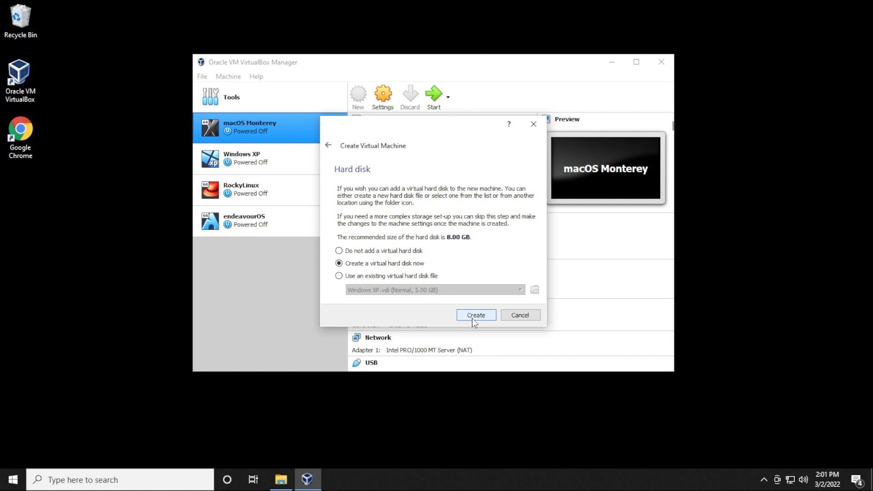
click(476, 314)
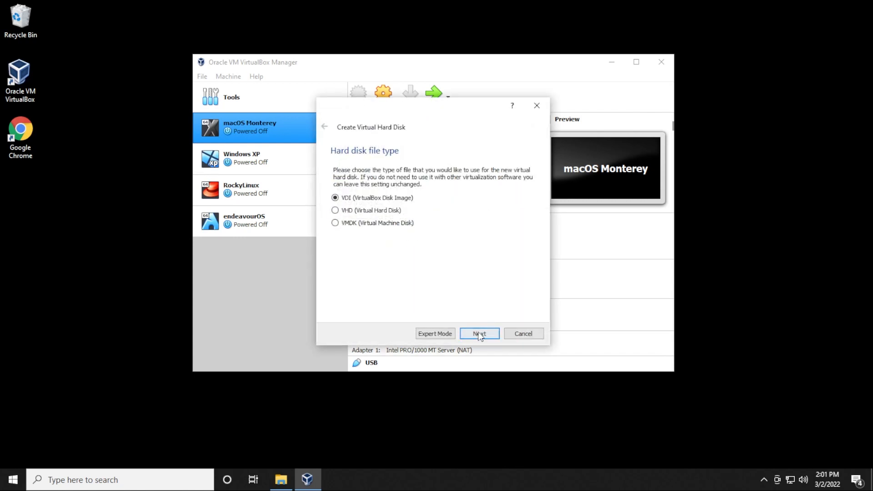
Step: Create a 25 GB dynamically allocated VDI disk to finish the machine
click(479, 334)
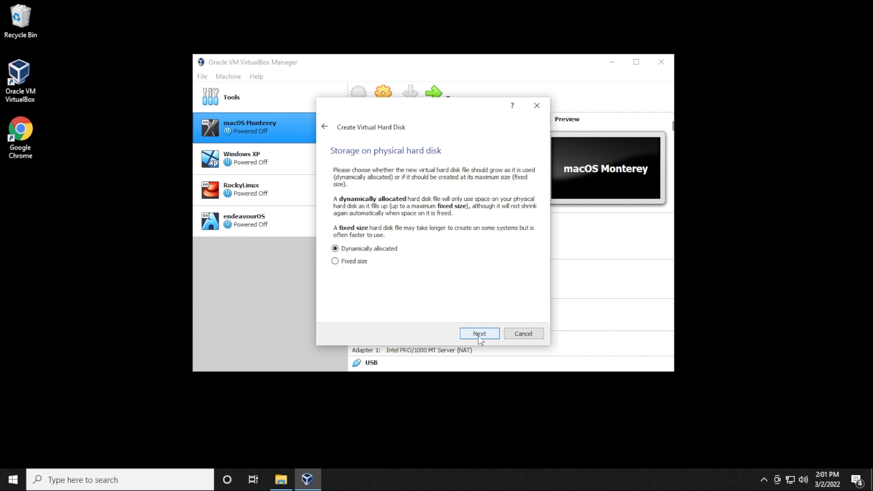
click(478, 334)
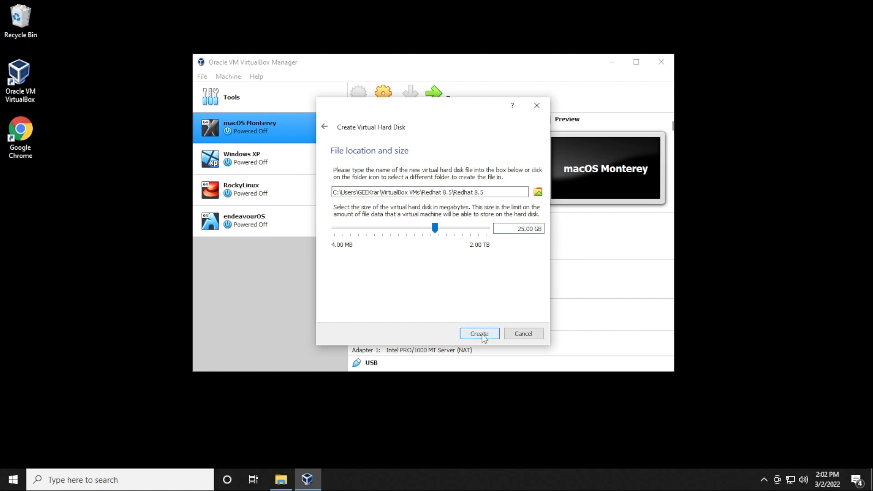
click(479, 334)
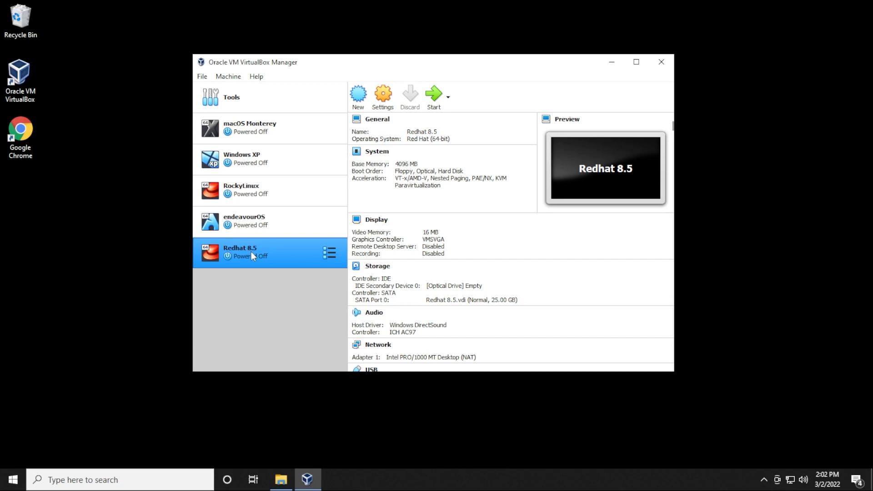
mouse_move(383, 95)
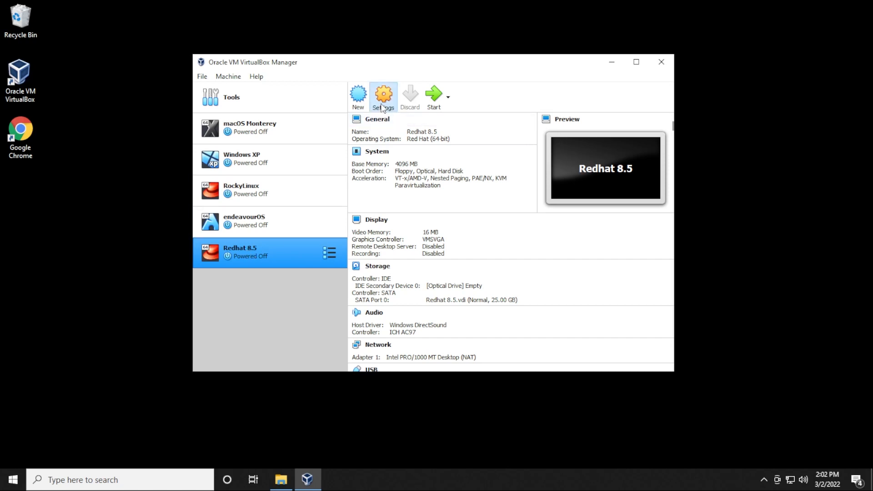
Step: In the machine's Storage settings, browse for a disc image for the empty optical drive
click(383, 95)
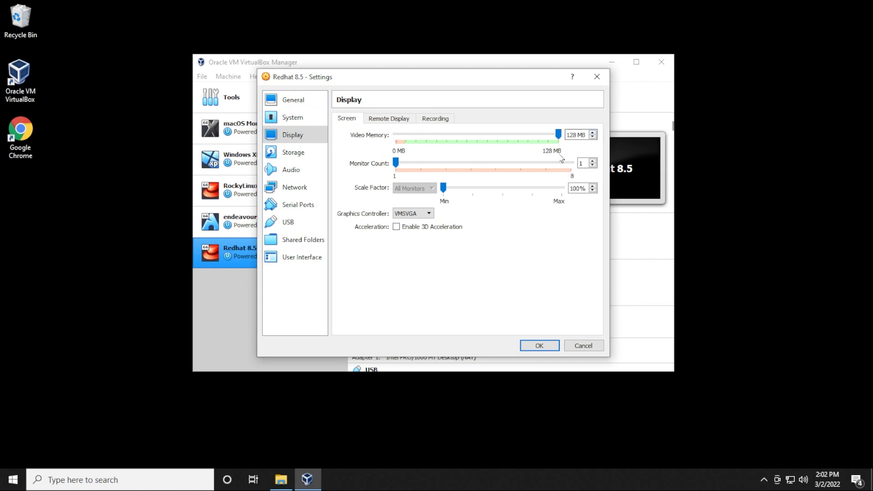
click(293, 152)
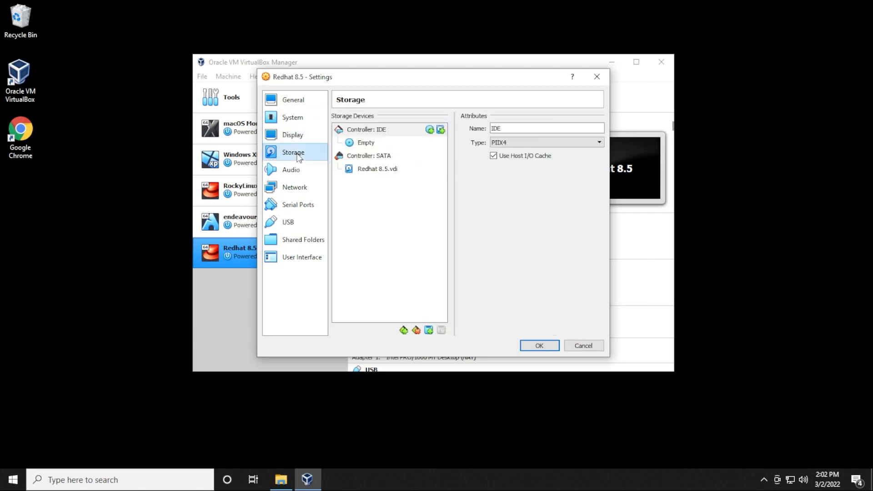
click(365, 143)
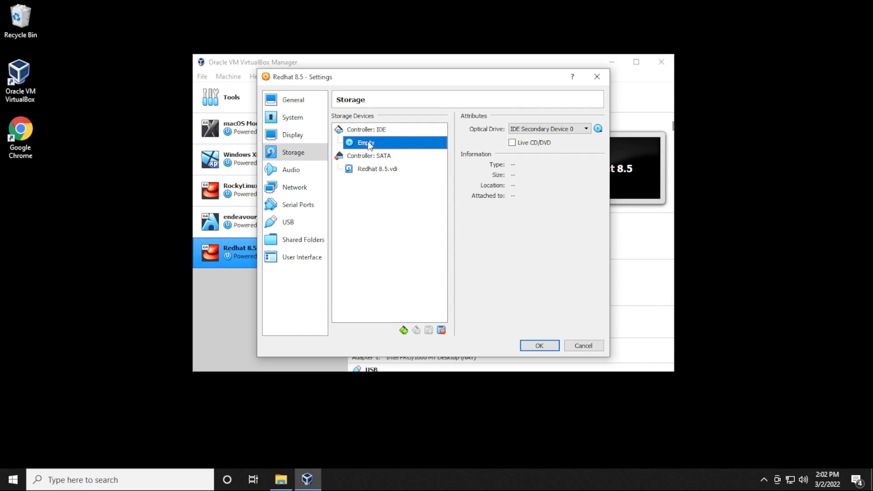
mouse_move(598, 128)
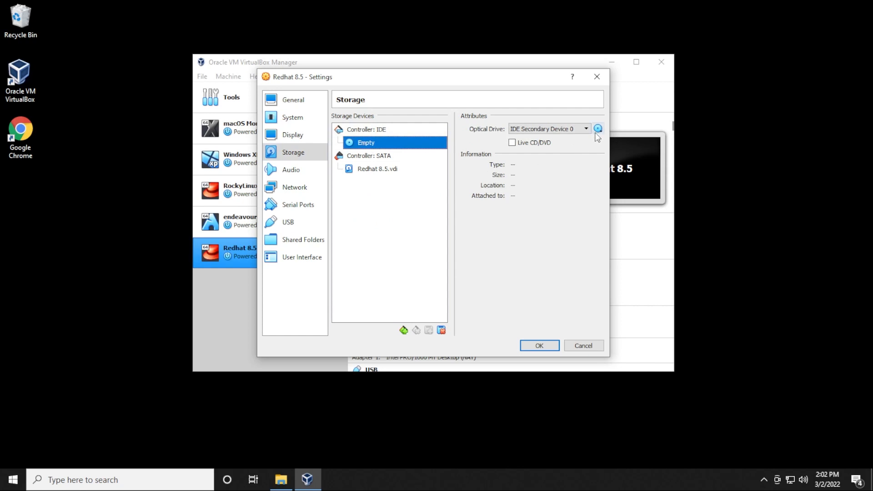
click(597, 128)
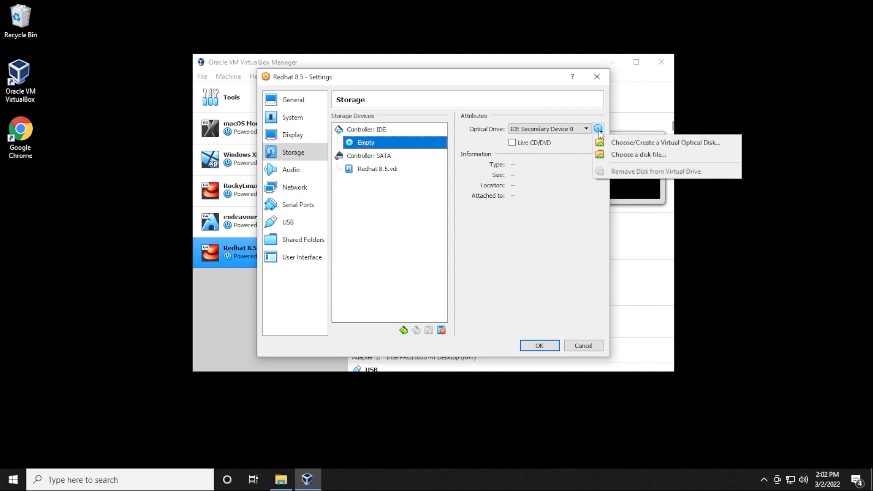
click(638, 154)
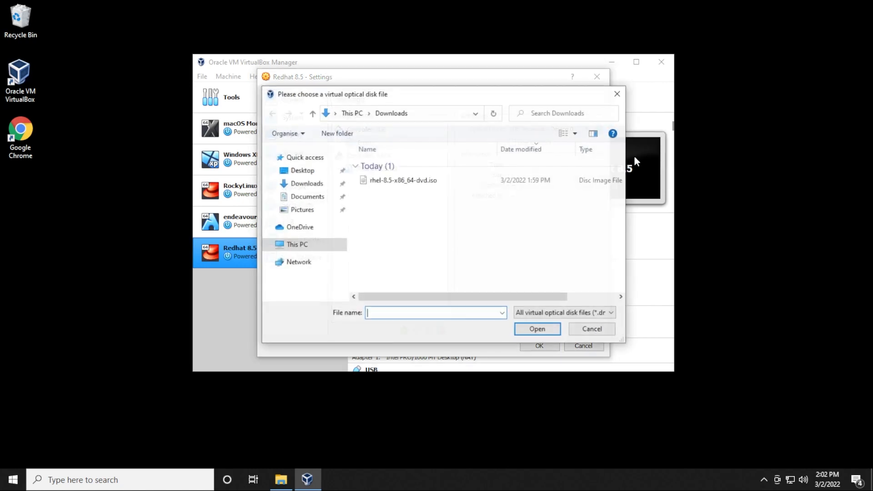
Step: Insert rhel-8.5-x86_64-dvd.iso from Downloads, save the settings and start the machine
click(402, 180)
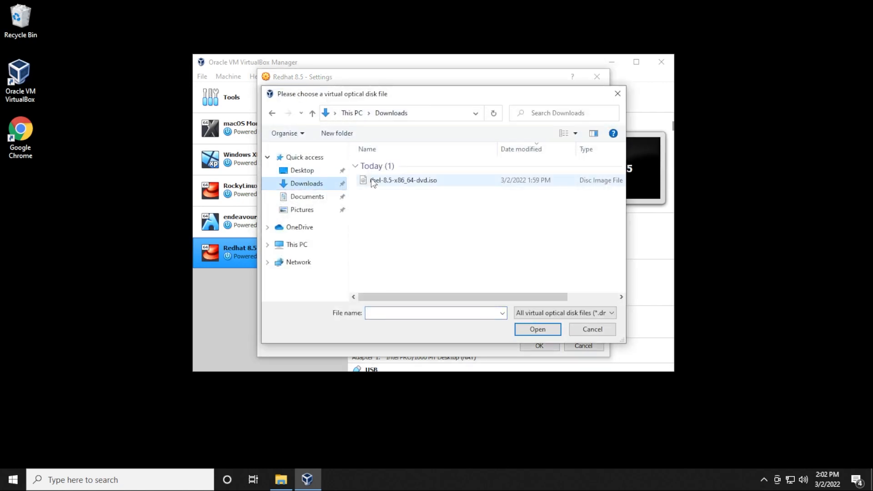
click(402, 180)
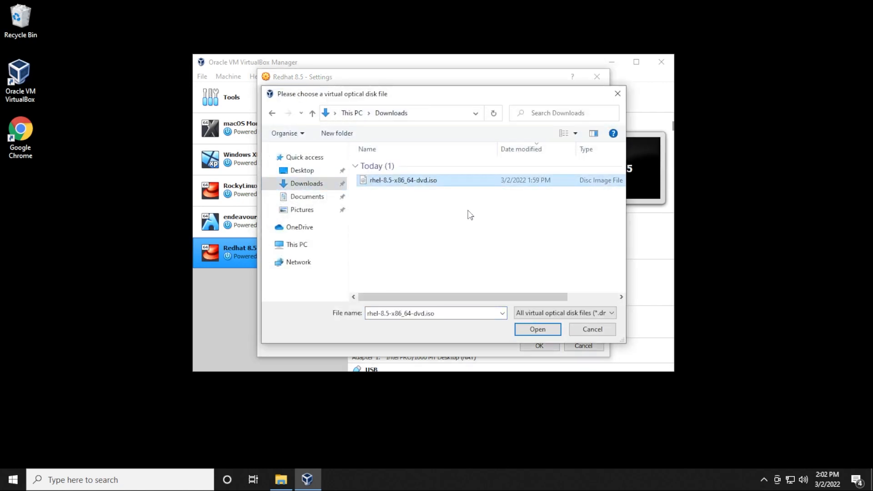
click(537, 329)
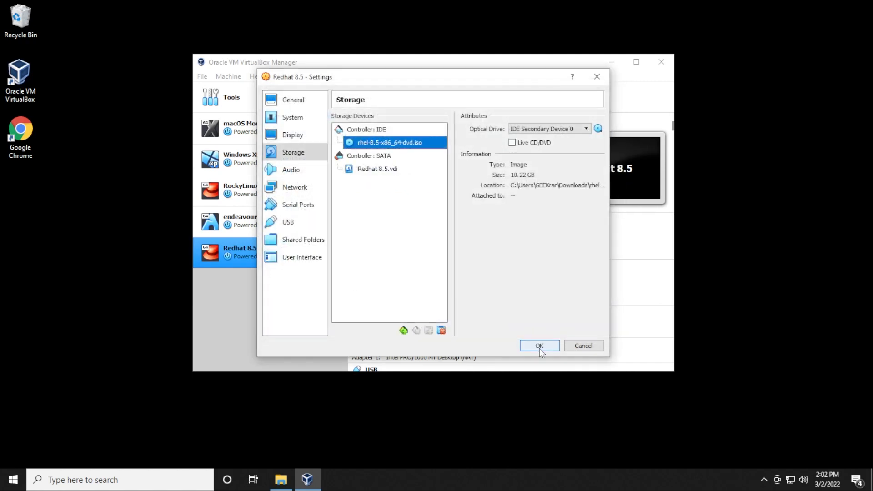
click(537, 345)
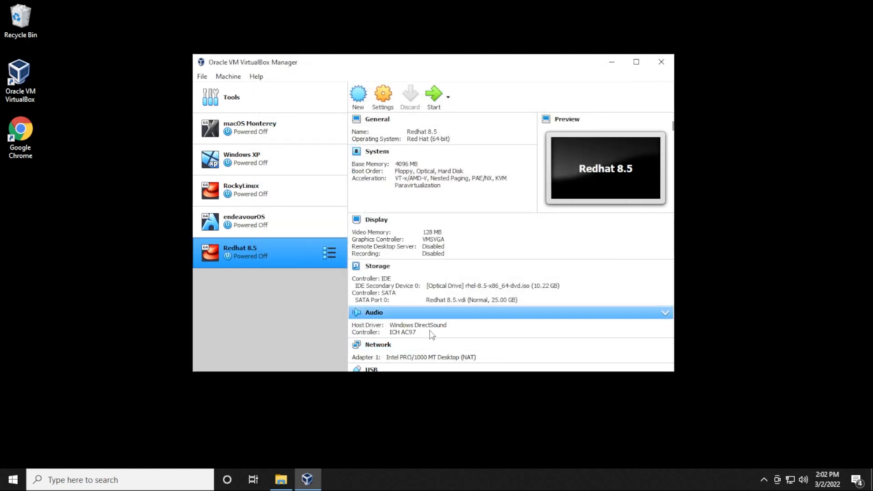
click(433, 94)
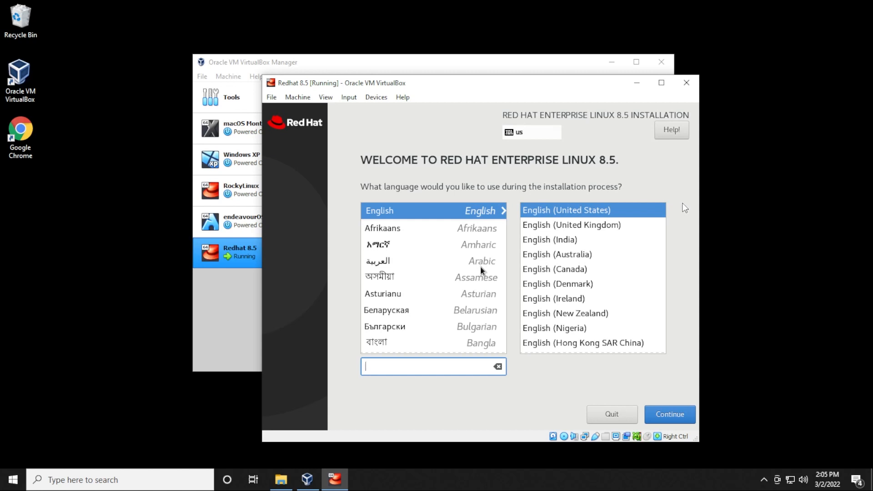
mouse_move(678, 196)
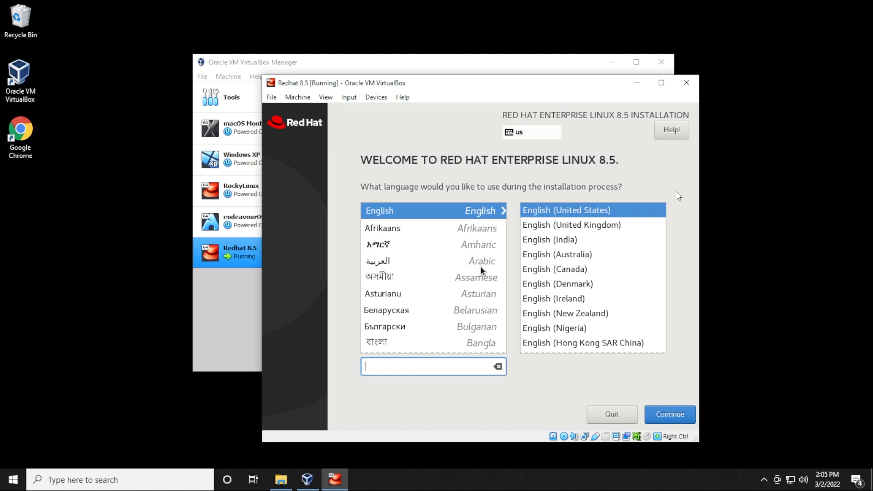
mouse_move(616, 249)
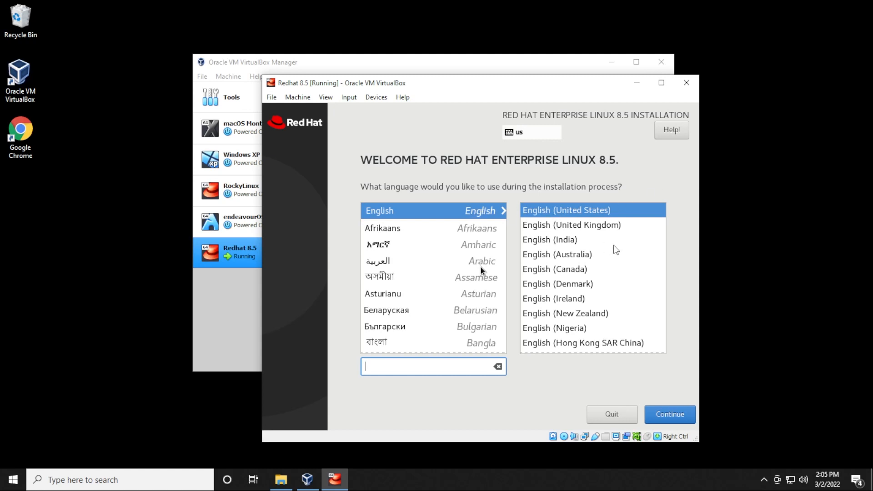
mouse_move(669, 414)
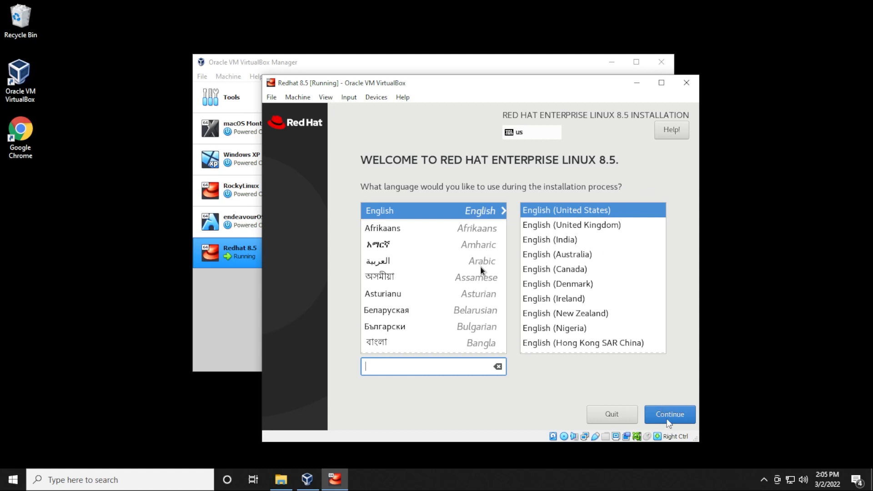
Step: Continue the RHEL installer with English (United States) to reach the Installation Summary
click(668, 414)
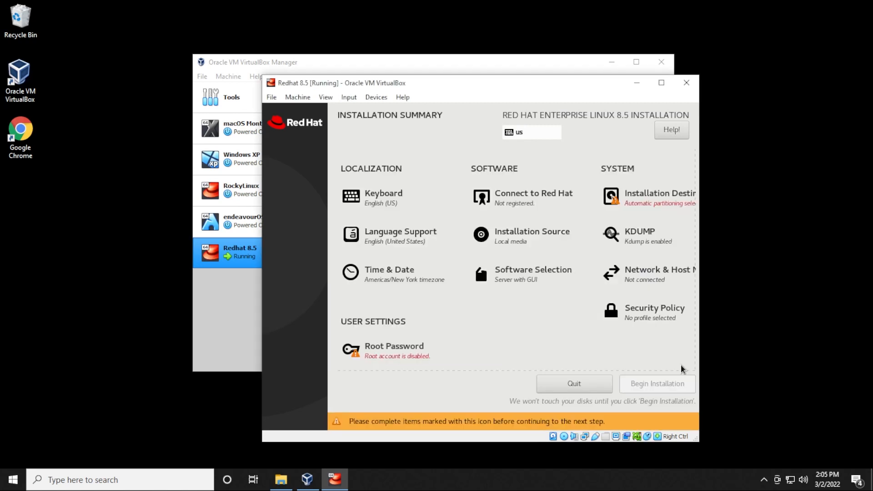
mouse_move(507, 244)
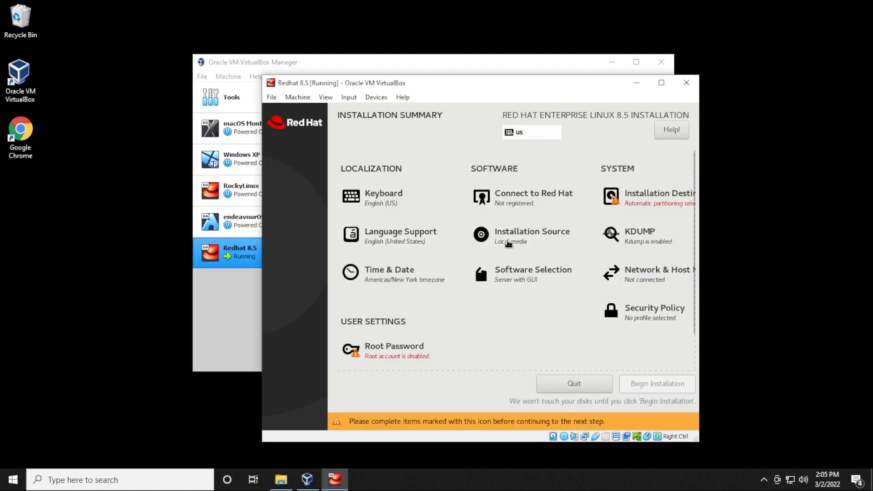
Step: Check the Installation Source and return to the summary
click(531, 235)
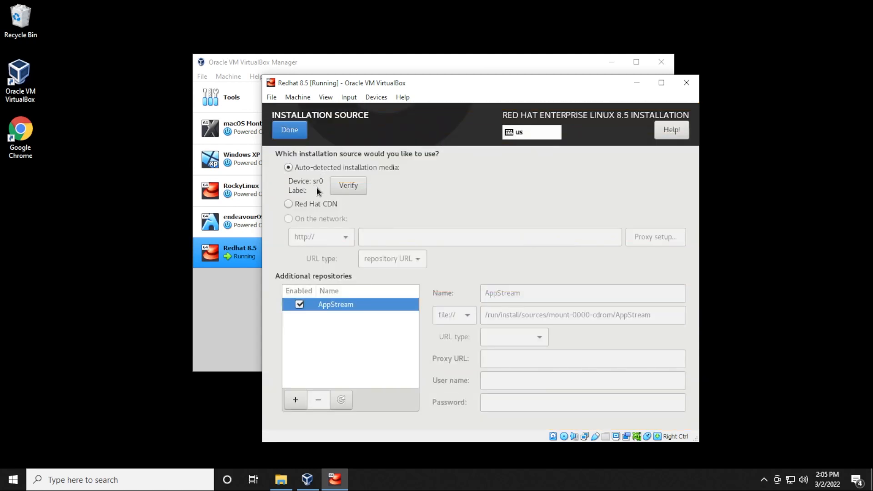
click(289, 130)
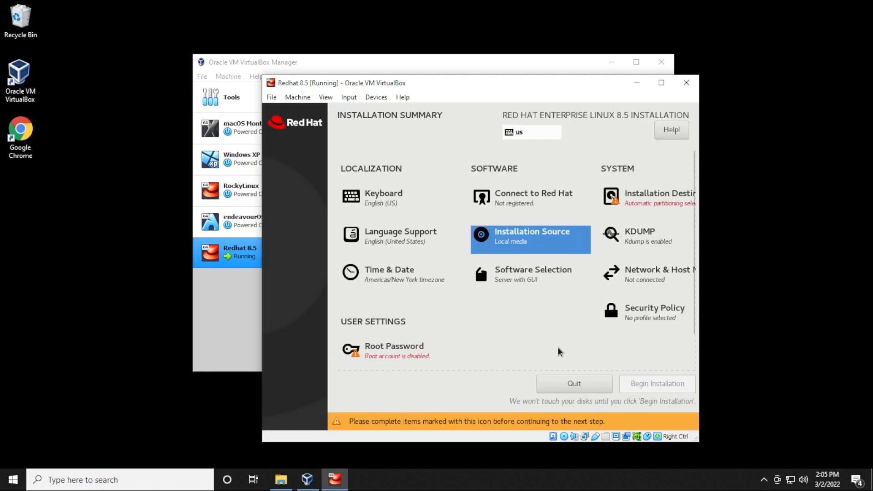
click(532, 273)
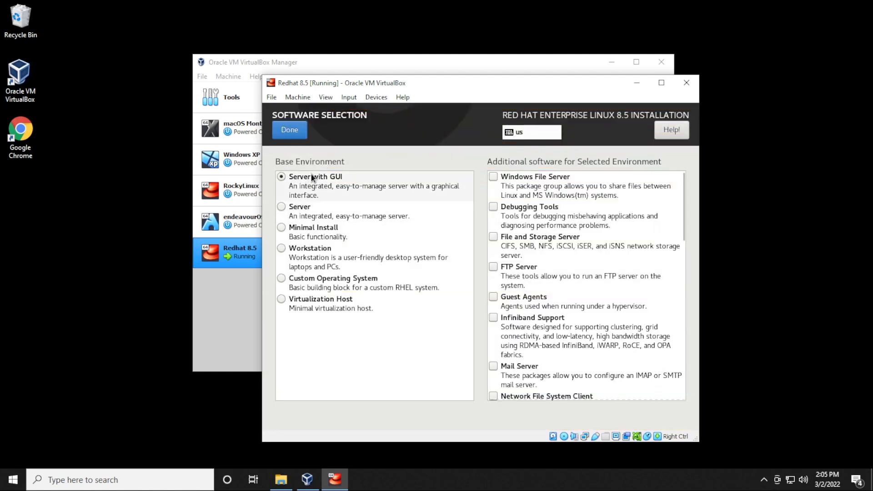
mouse_move(321, 253)
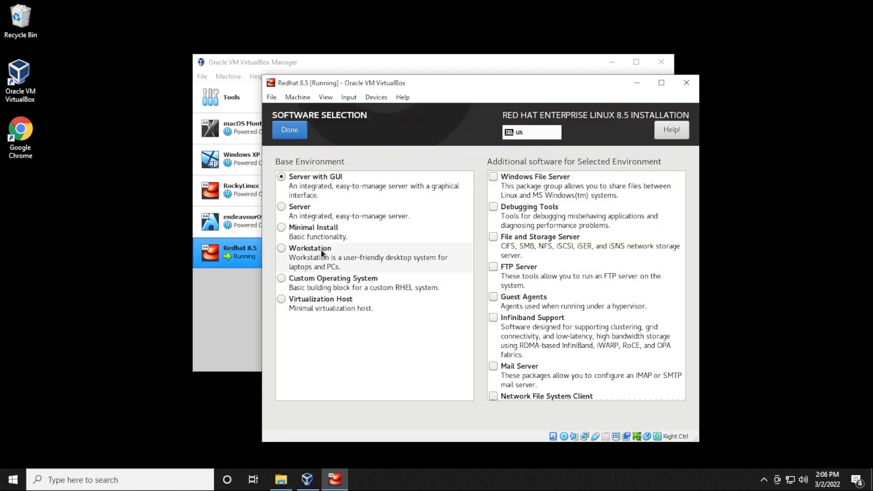
Step: Set the base environment to Workstation and move on to the root password settings
click(282, 248)
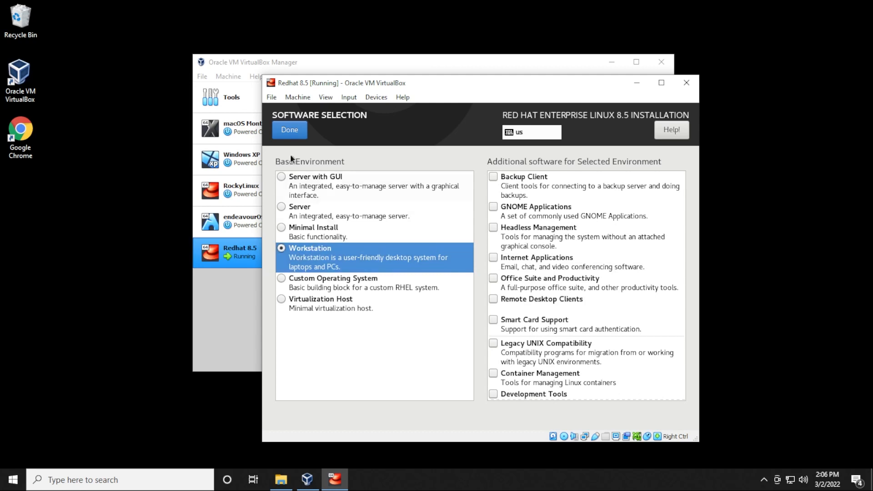
click(289, 129)
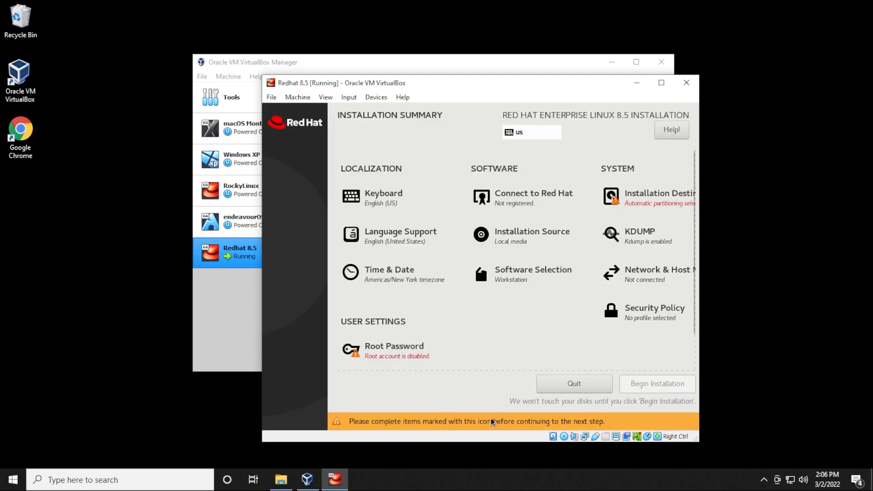
click(394, 346)
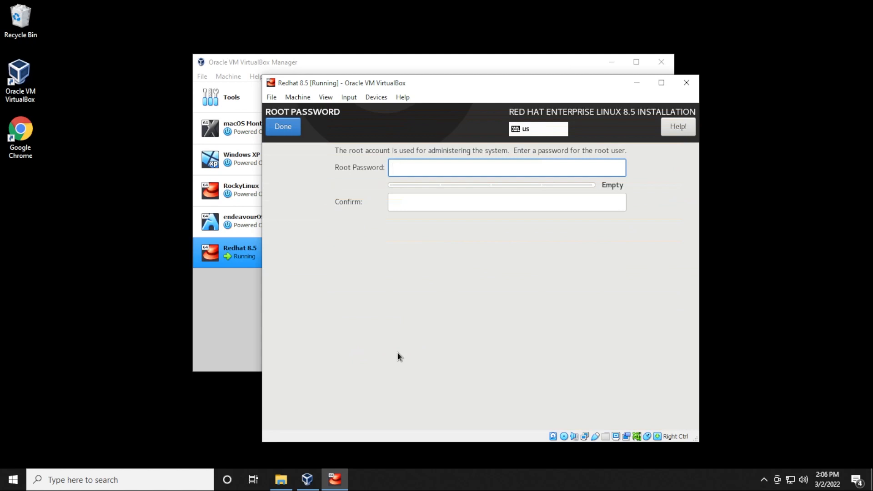
Step: Select the 25 GiB ATA VBOX HARDDISK as installation destination and begin installing RHEL 8.5
click(282, 126)
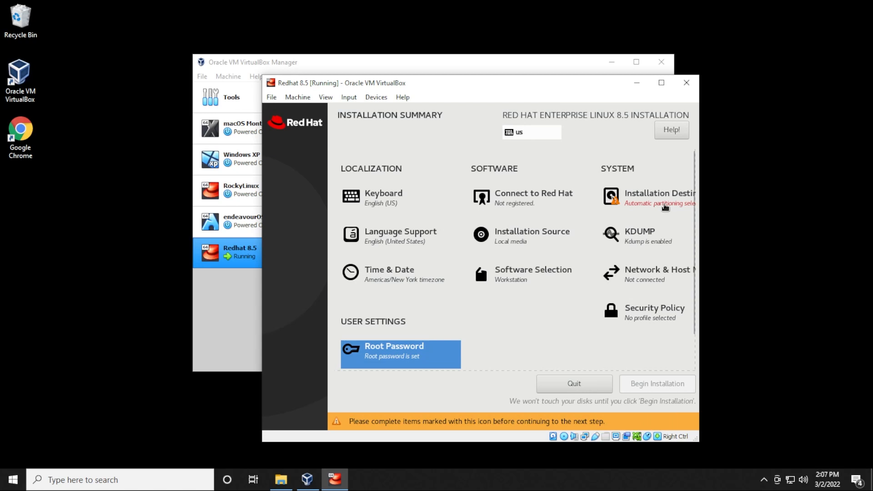
click(656, 197)
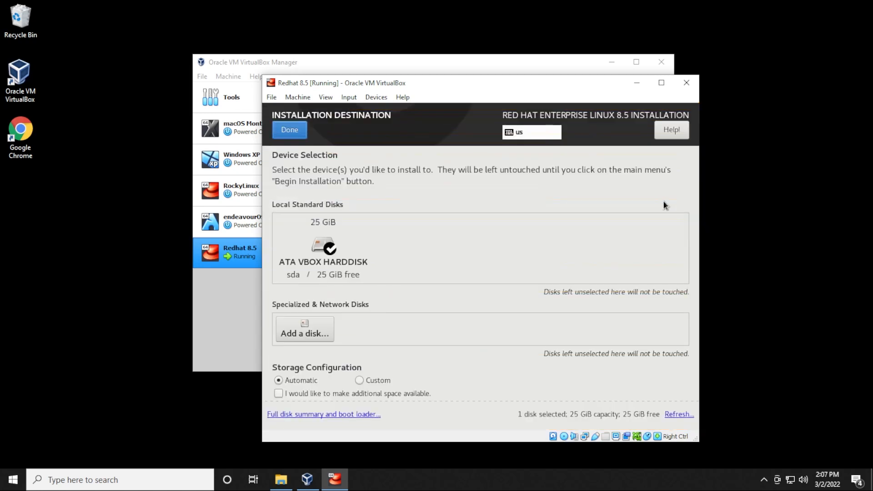
mouse_move(323, 248)
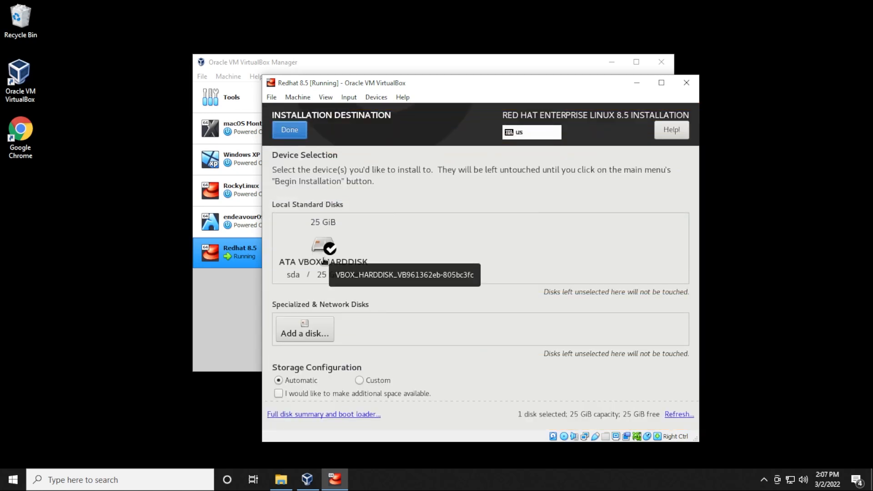
click(322, 248)
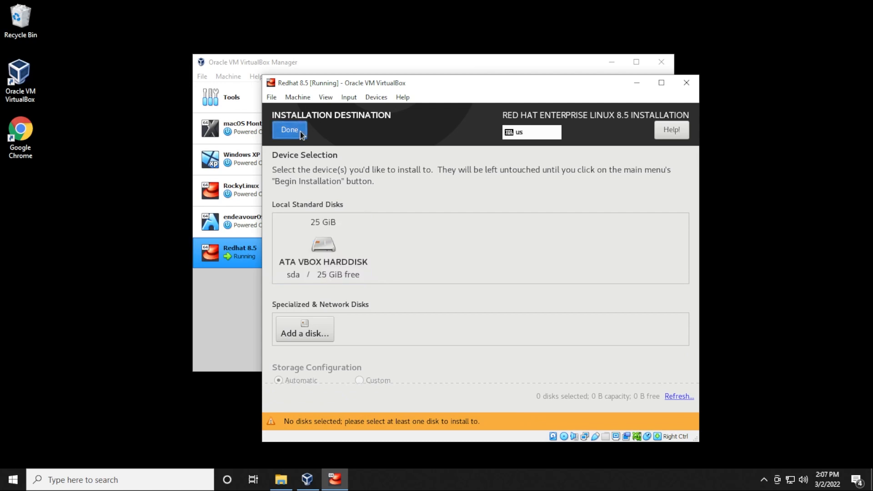
click(289, 130)
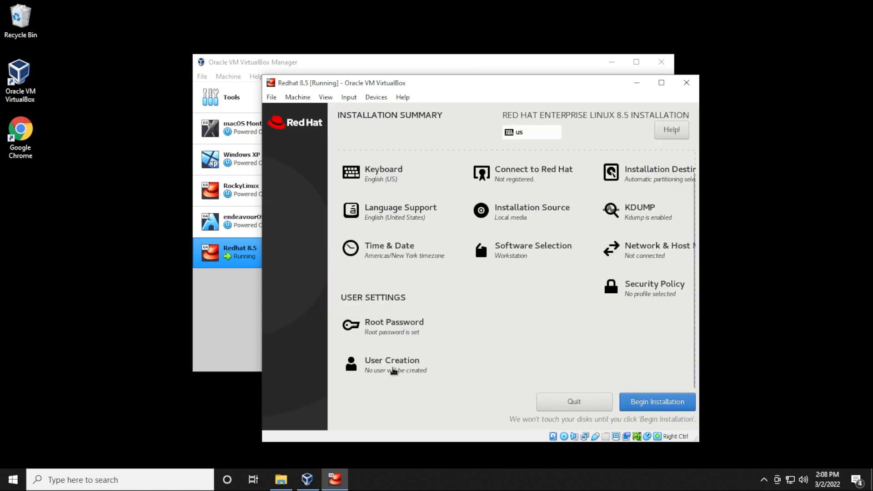
mouse_move(498, 370)
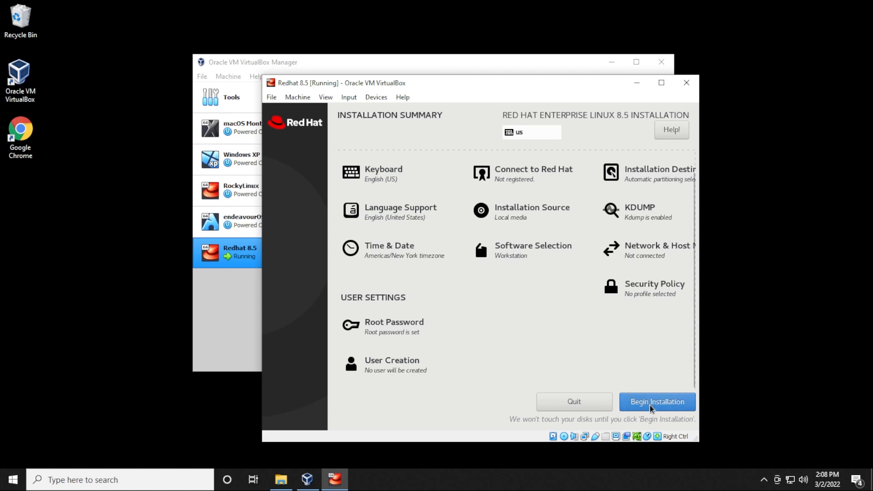
click(655, 401)
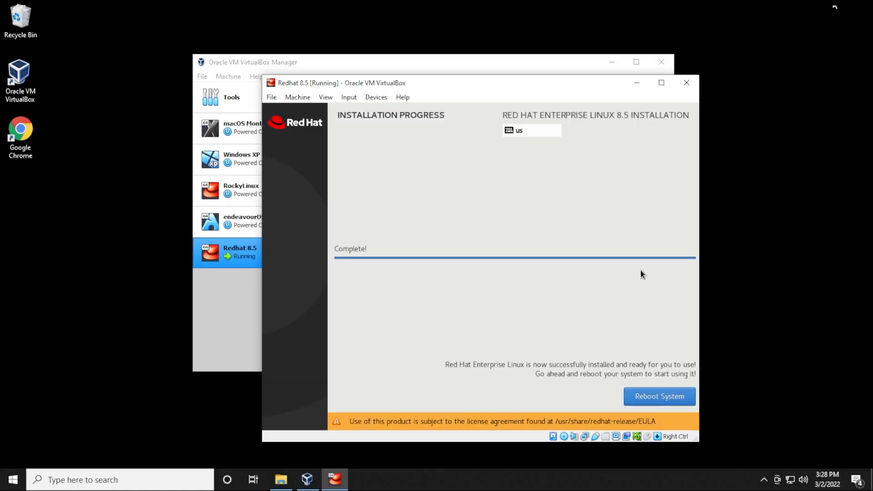
Step: Reboot into the installed system and bring up the License Information agreement in Initial Setup
click(659, 396)
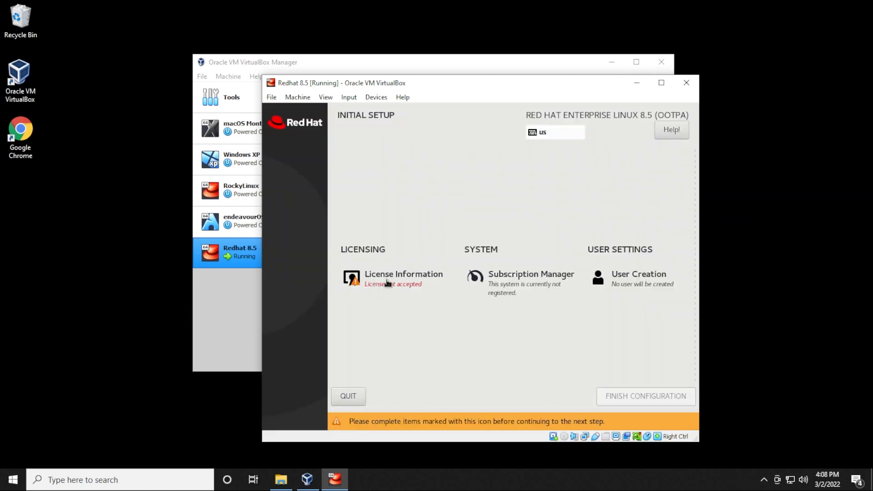
click(402, 273)
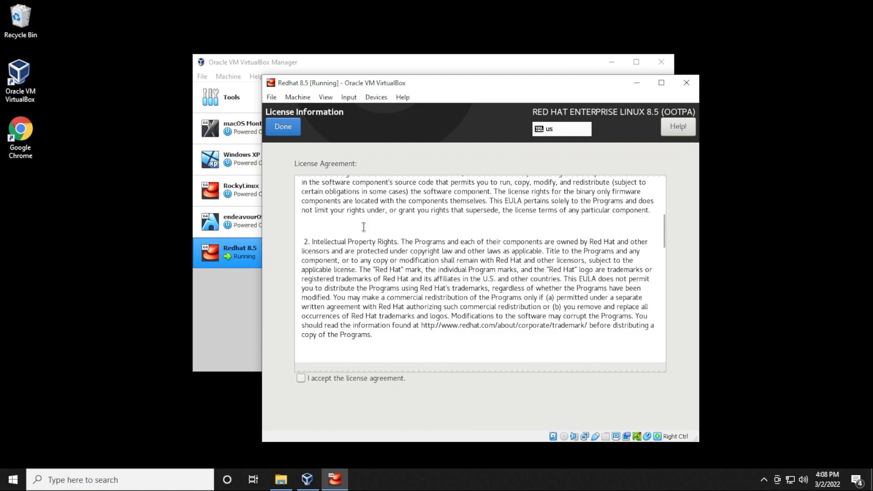
Step: Accept the Red Hat license agreement and move on to the User Creation form
scroll(down, 3)
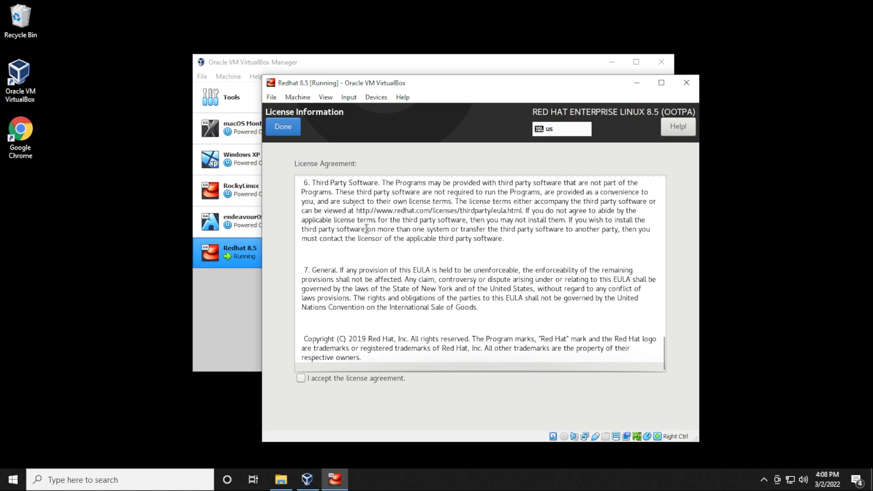
click(300, 378)
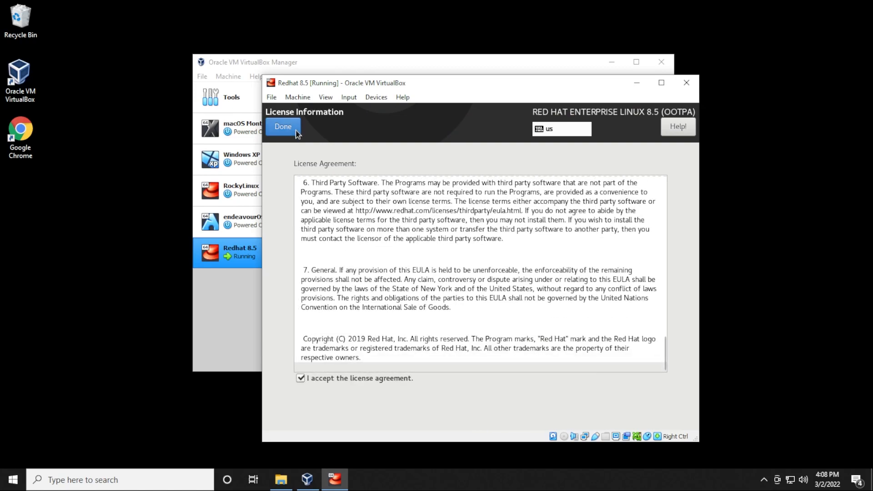
click(282, 126)
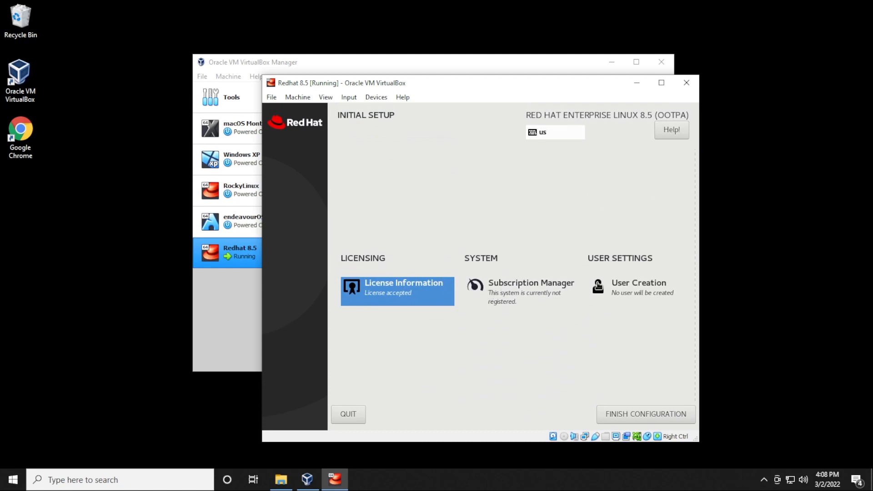
mouse_move(492, 293)
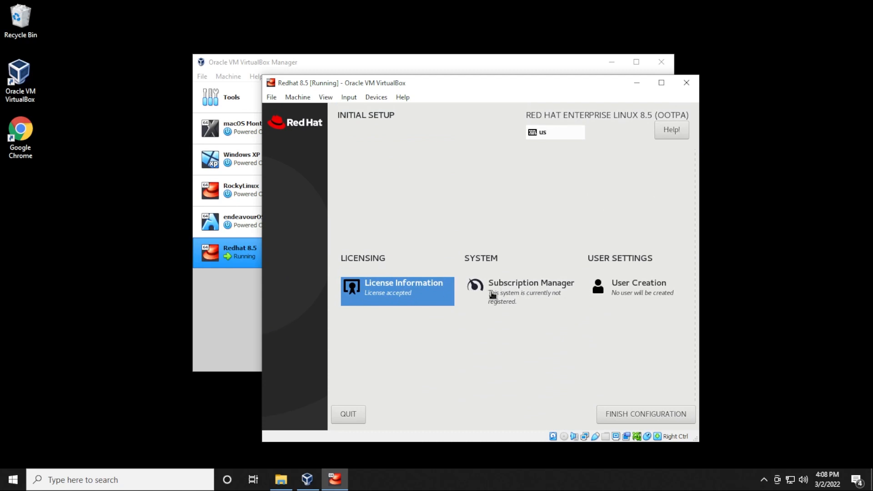
mouse_move(618, 292)
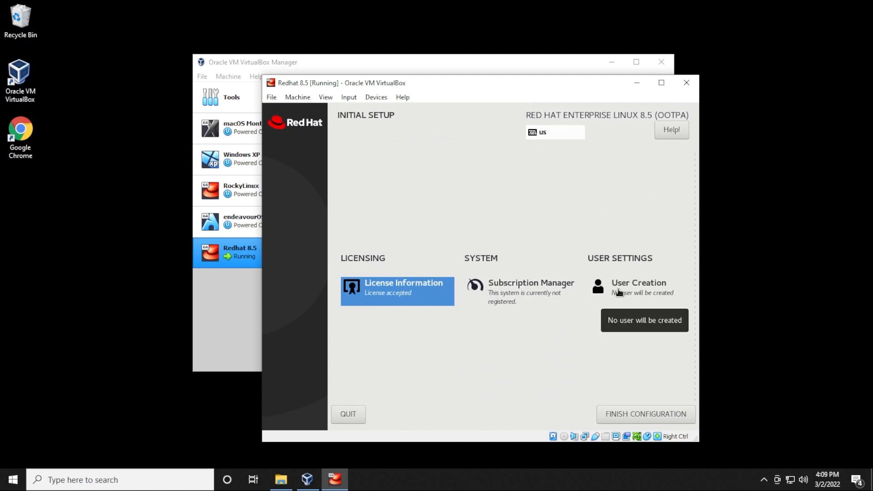
click(638, 286)
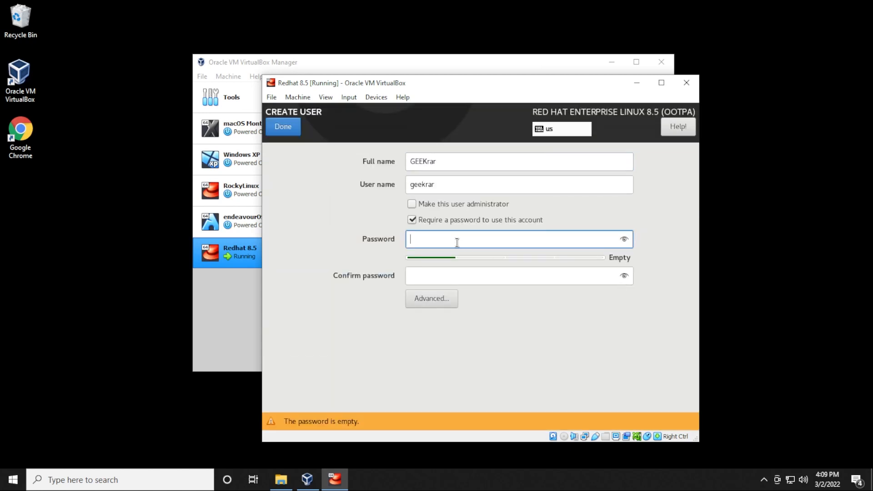
Step: Give user geekrar a password, finish Initial Setup and sign in as geekrar
text(password)
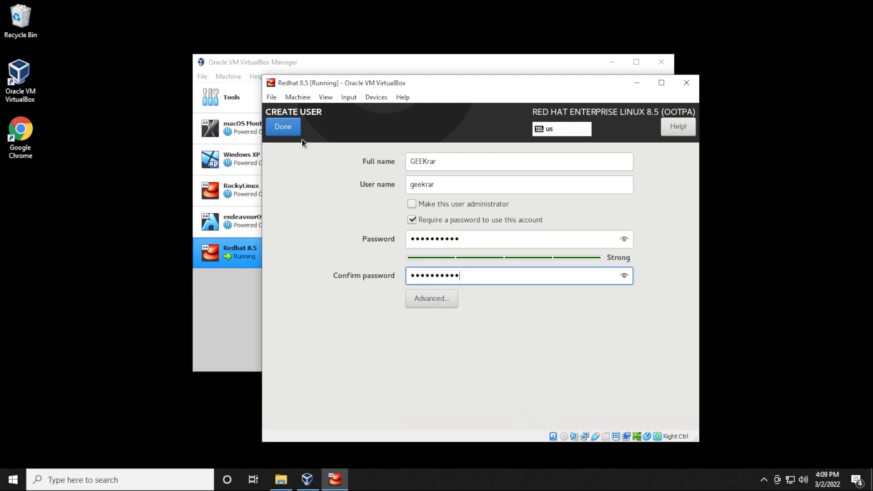
click(282, 127)
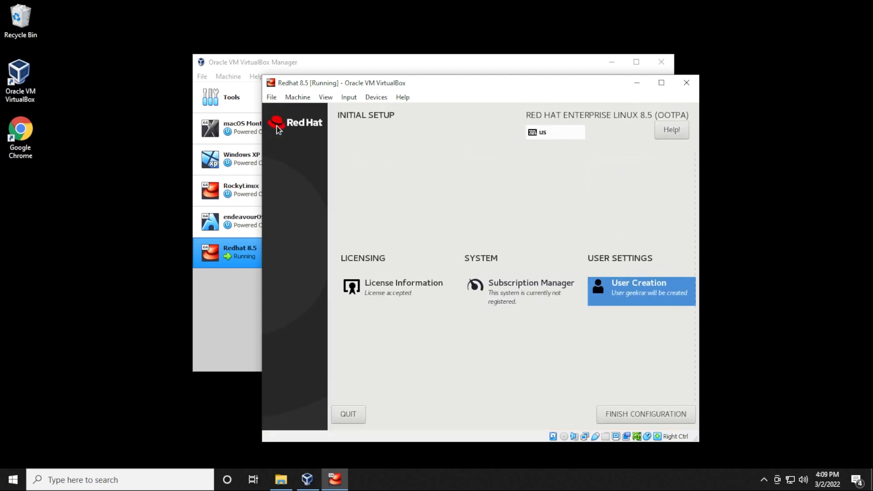
mouse_move(606, 392)
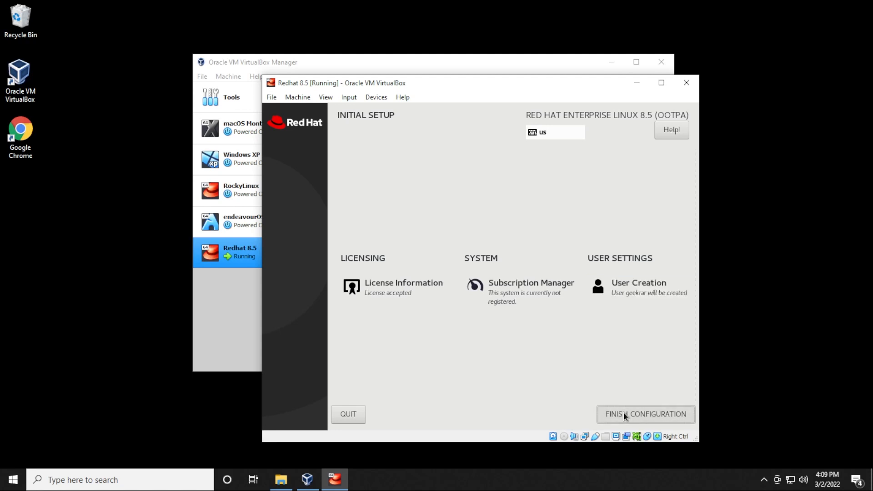
click(645, 415)
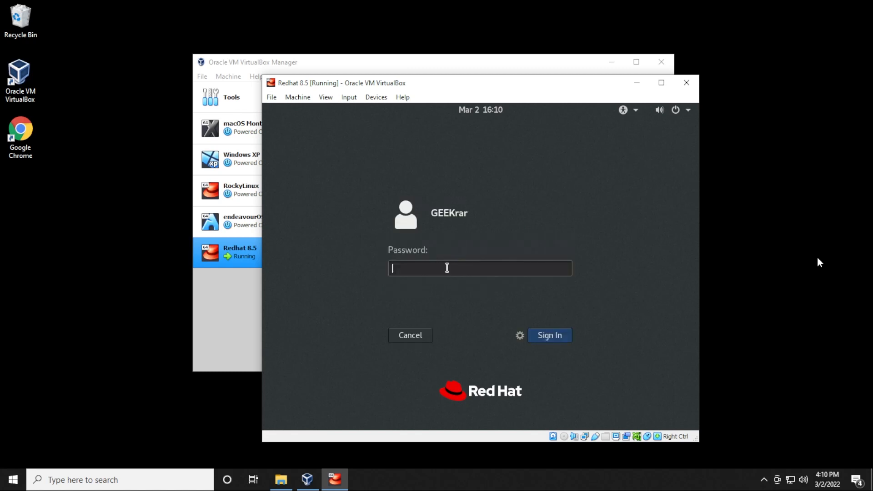
click(549, 335)
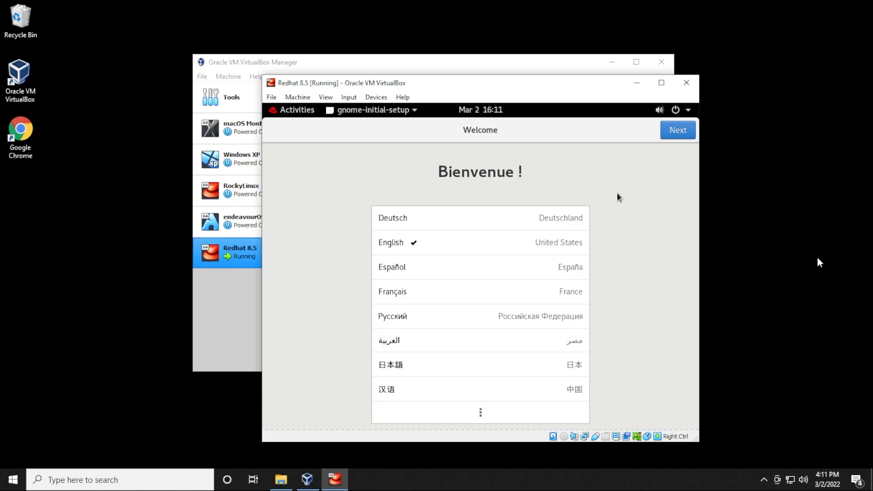
Step: Keep English and US layout, turn Location Services off, skip online accounts and start using the desktop
click(391, 266)
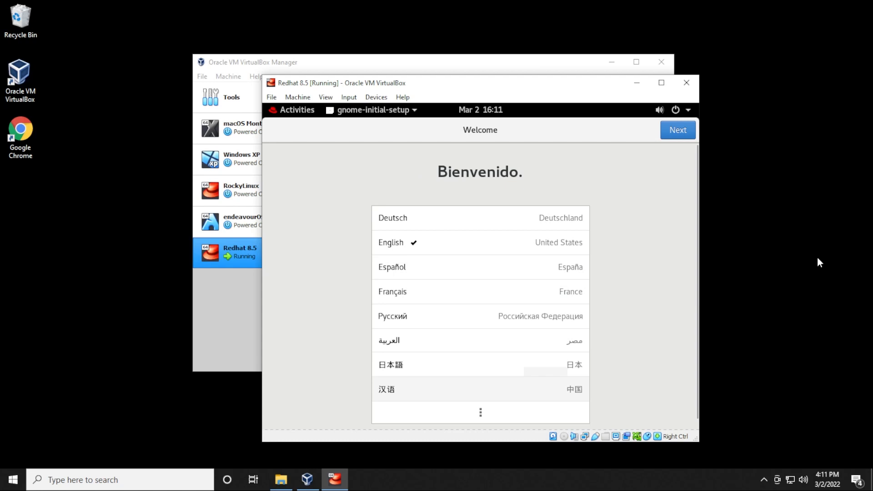
click(677, 130)
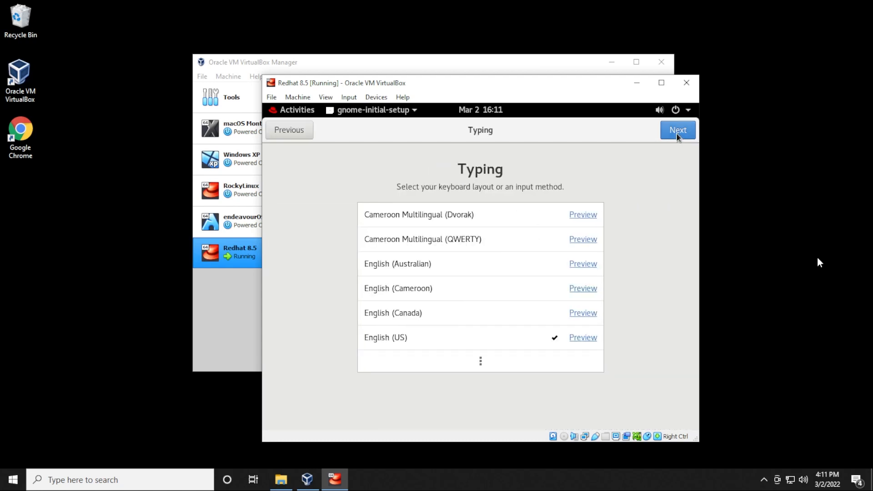
click(677, 130)
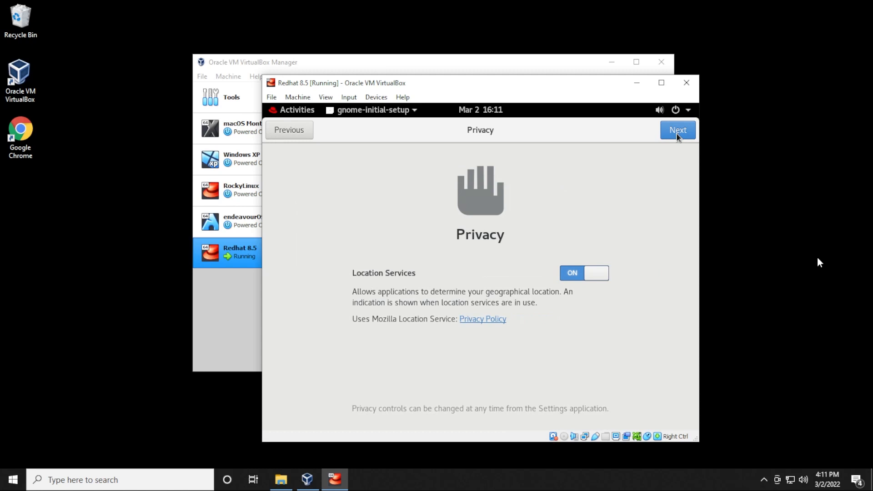
click(583, 273)
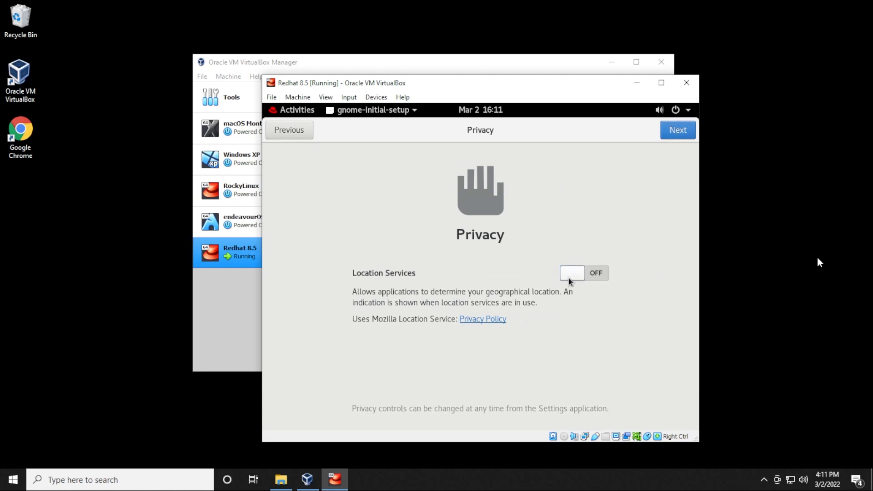
mouse_move(678, 130)
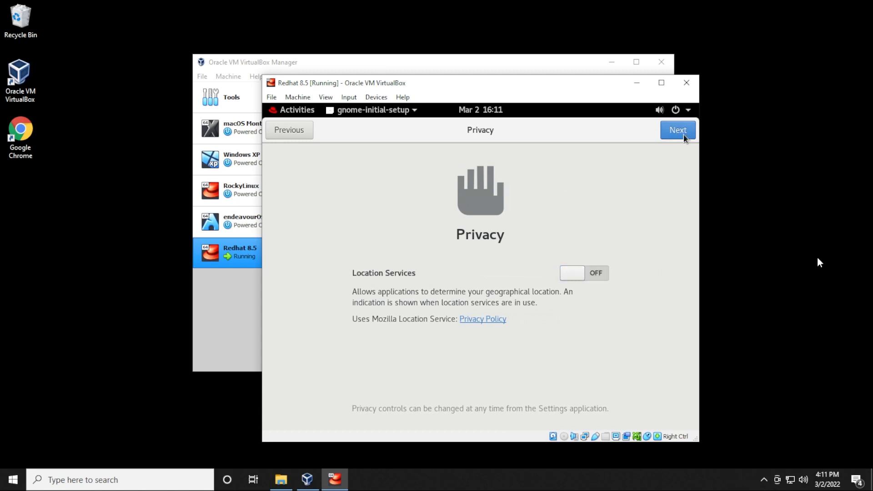
click(678, 130)
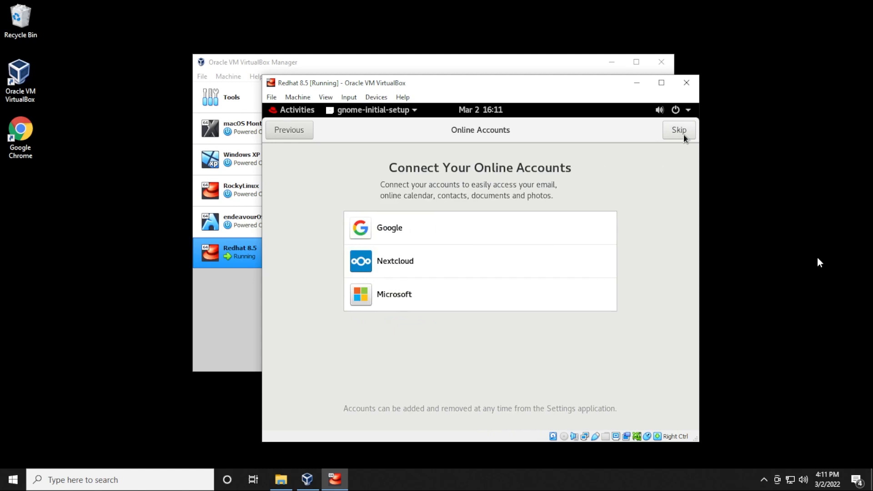
click(678, 130)
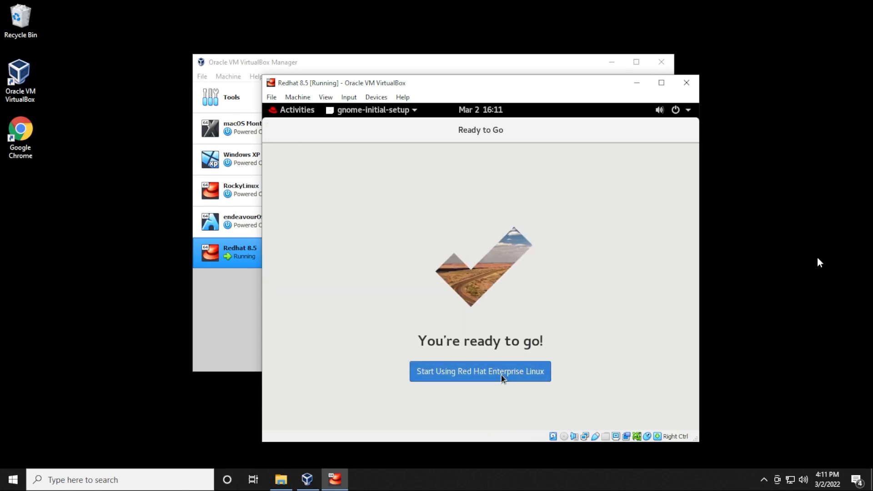
click(479, 371)
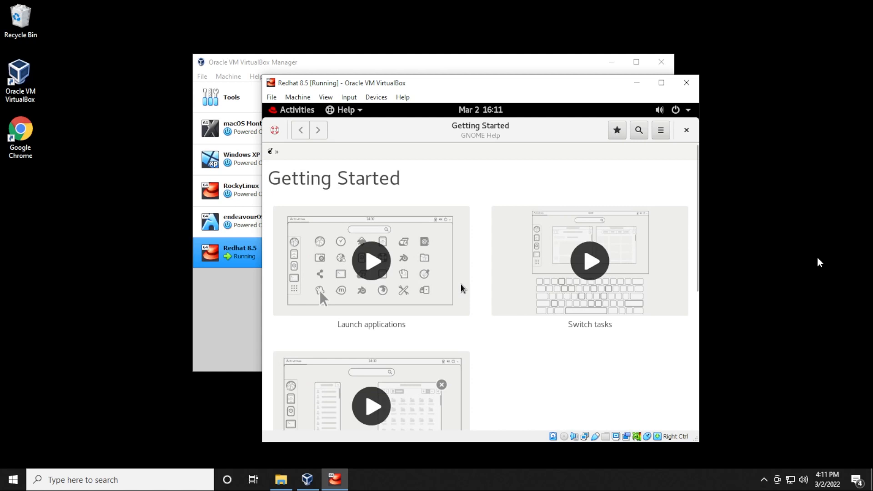
mouse_move(508, 402)
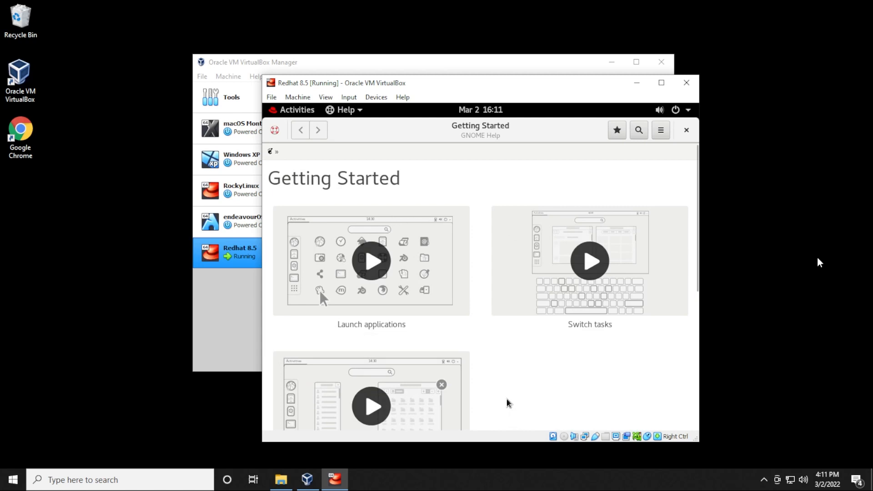